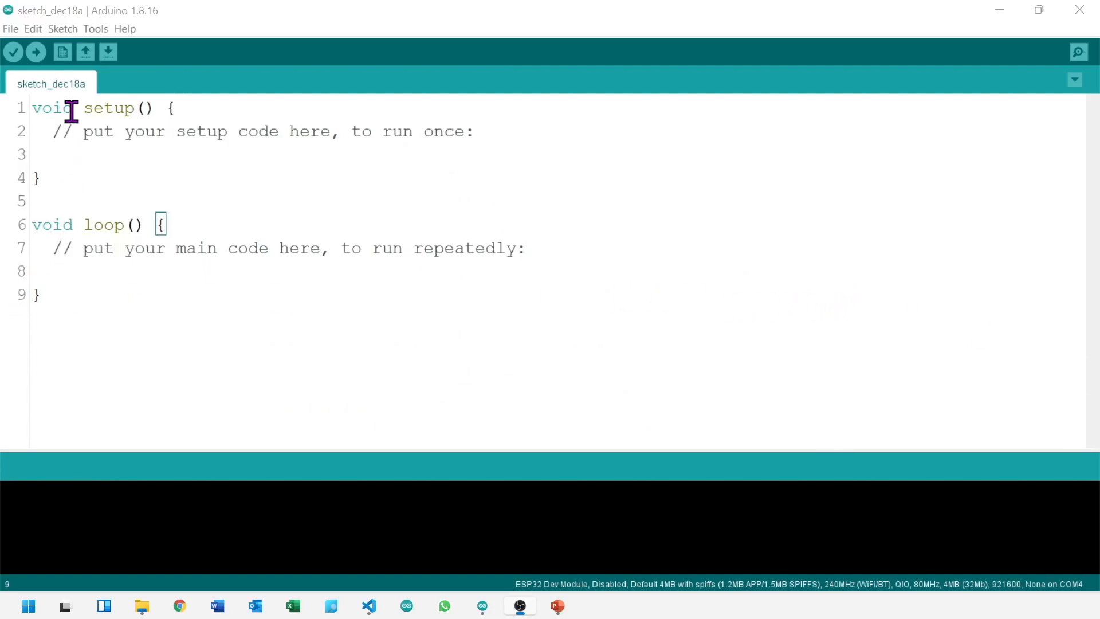
Review board settings with PSRAM disabled, then load the ESP32 OTAWebUpdater example sketch
{"action": "left_click", "coordinate": [94, 29]}
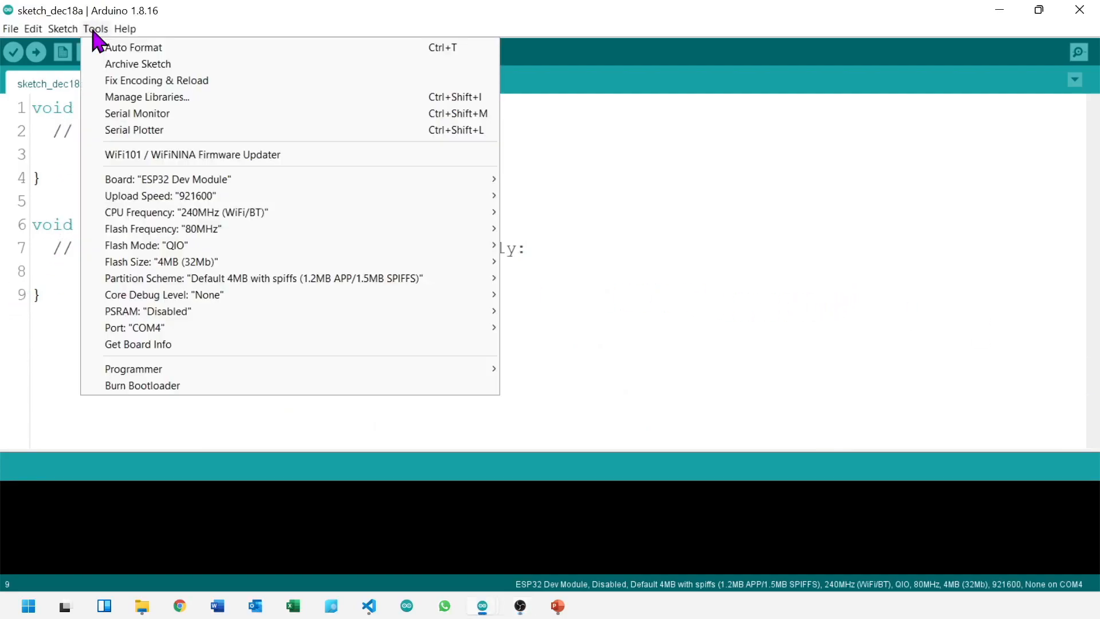
{"action": "mouse_move", "coordinate": [470, 161]}
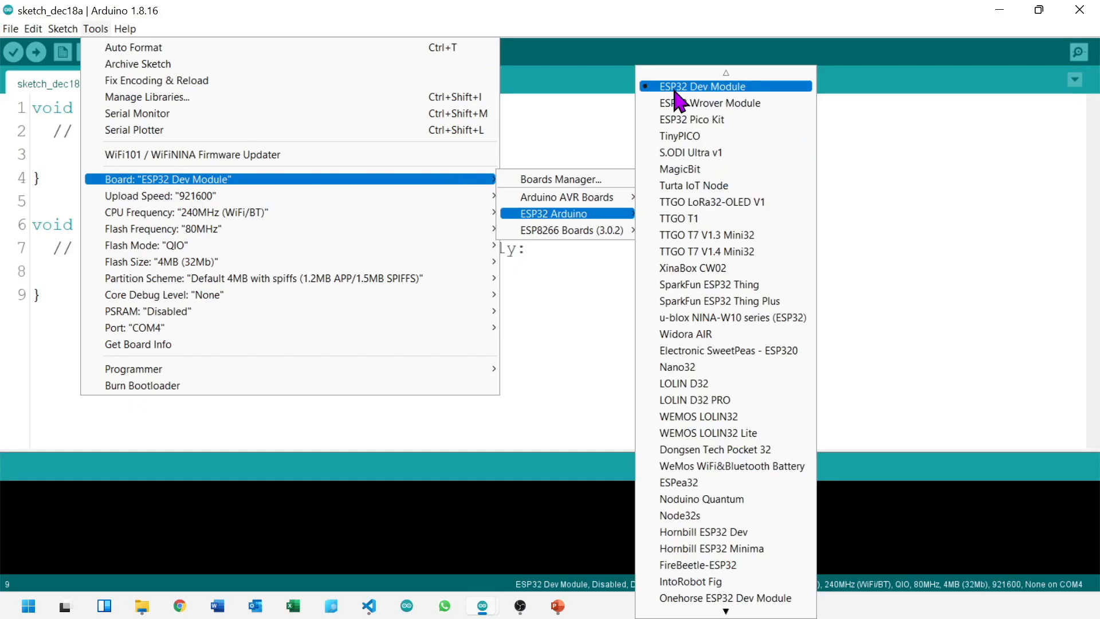
{"action": "mouse_move", "coordinate": [672, 104]}
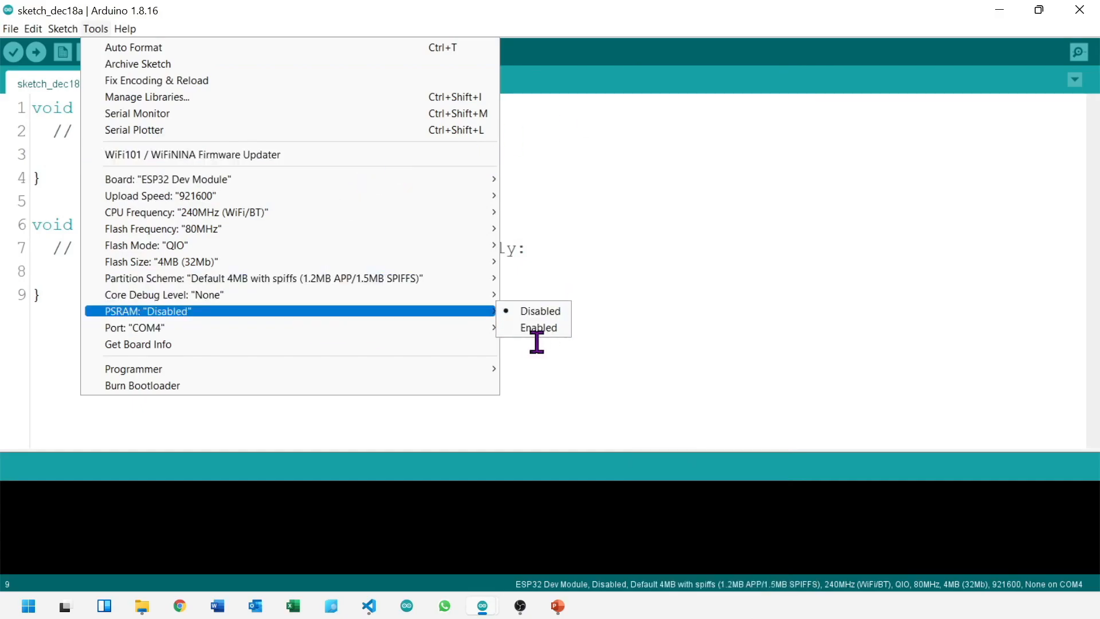
{"action": "left_click", "coordinate": [10, 29]}
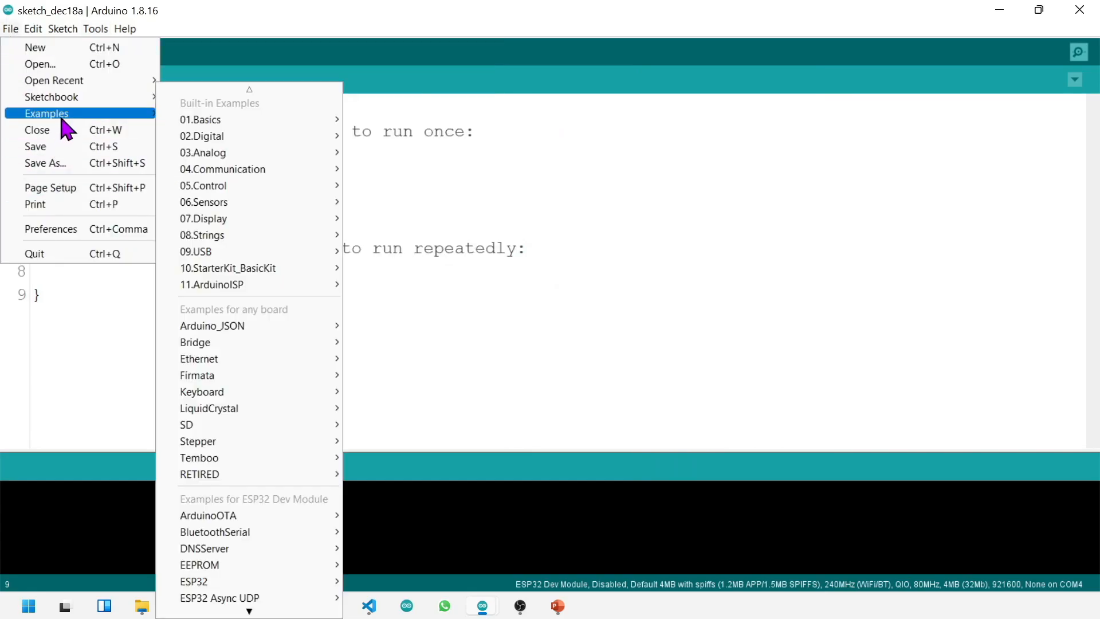
{"action": "mouse_move", "coordinate": [246, 267]}
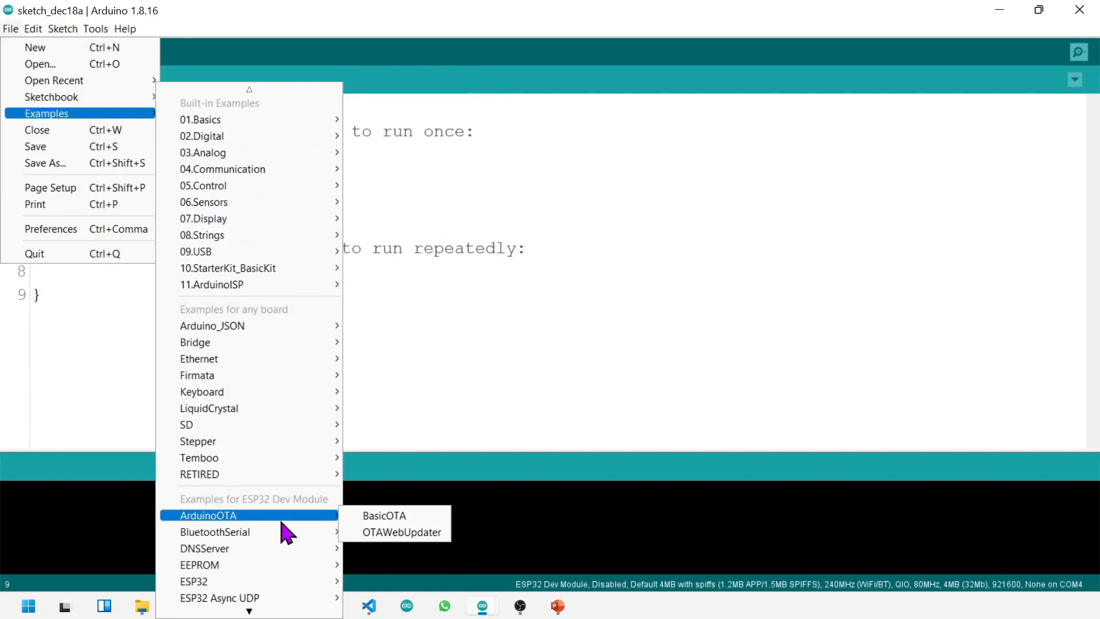
{"action": "mouse_move", "coordinate": [384, 515]}
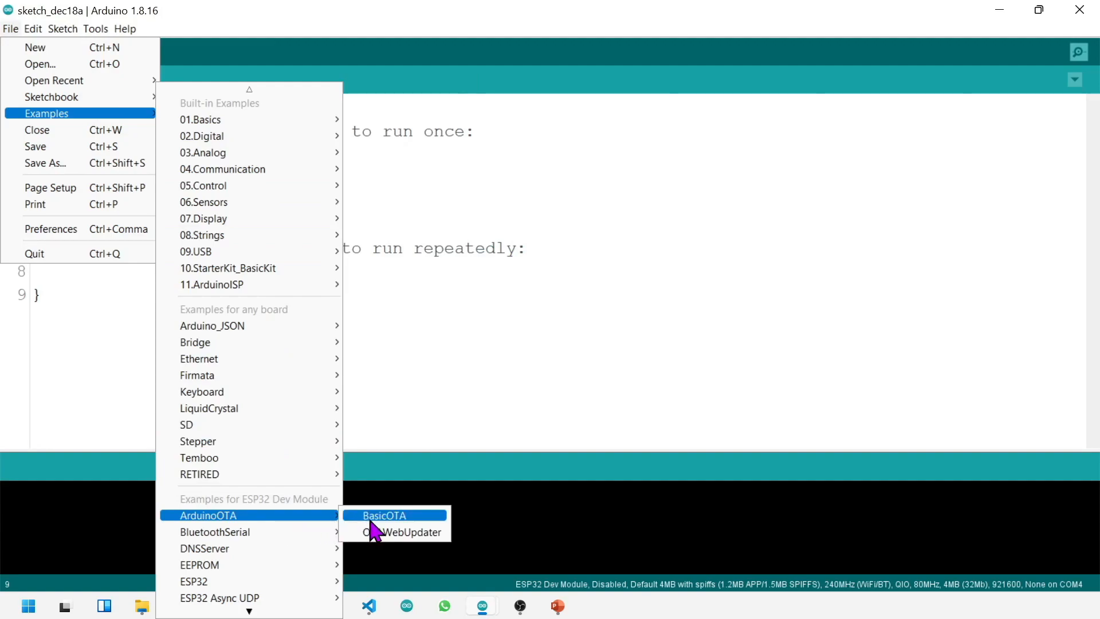
{"action": "mouse_move", "coordinate": [382, 532]}
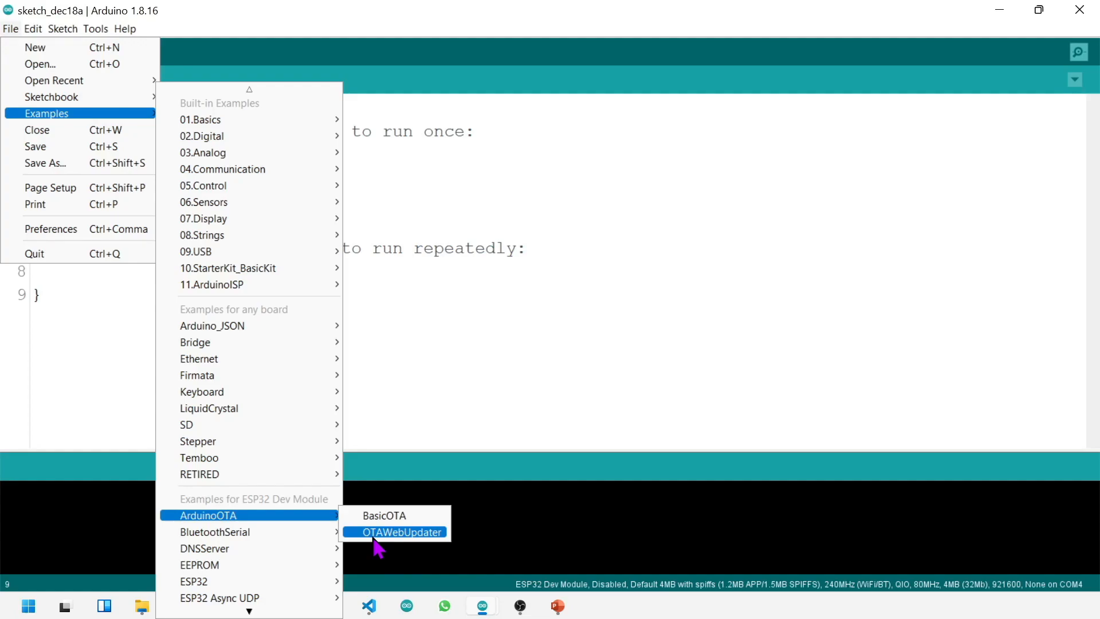
{"action": "mouse_move", "coordinate": [438, 547]}
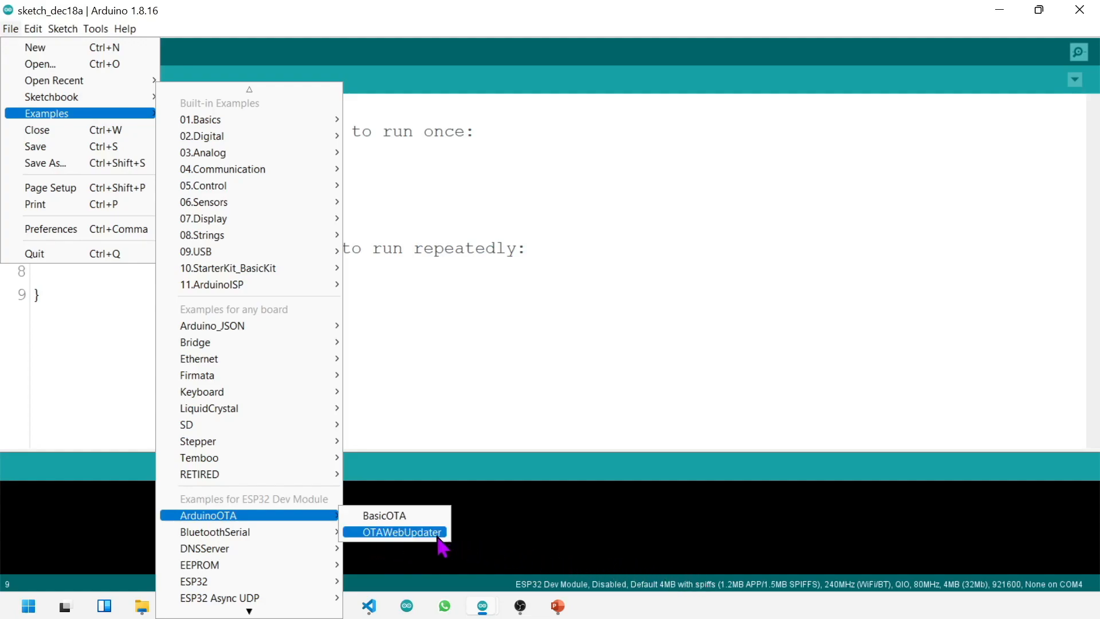
{"action": "left_click", "coordinate": [395, 532]}
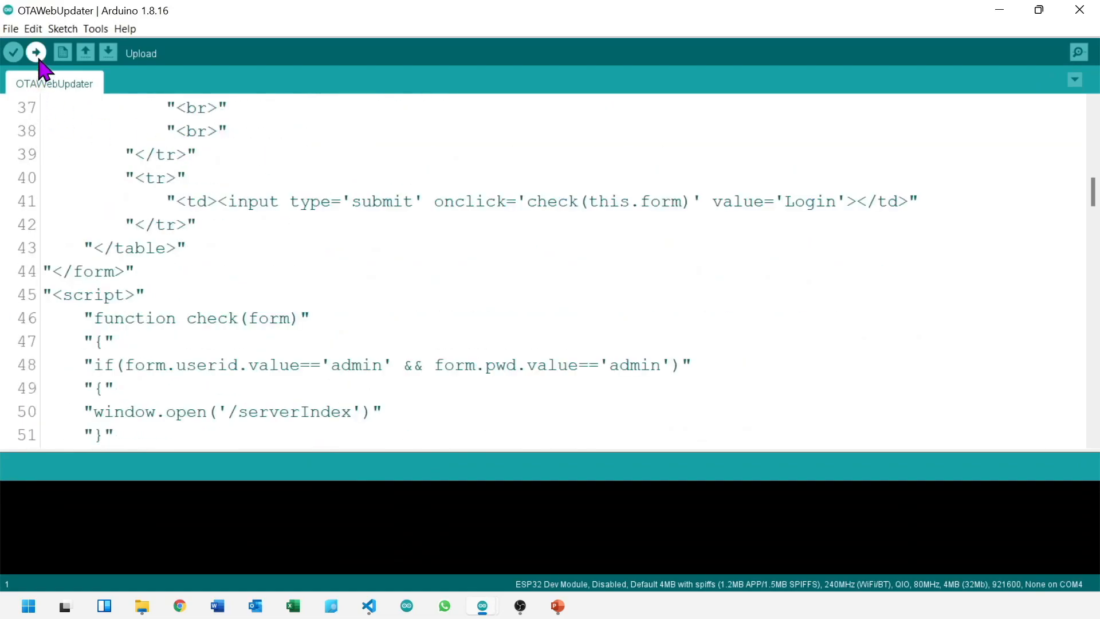
Compile the OTAWebUpdater sketch and upload it to the ESP32 until 'Done uploading'
{"action": "left_click", "coordinate": [35, 53]}
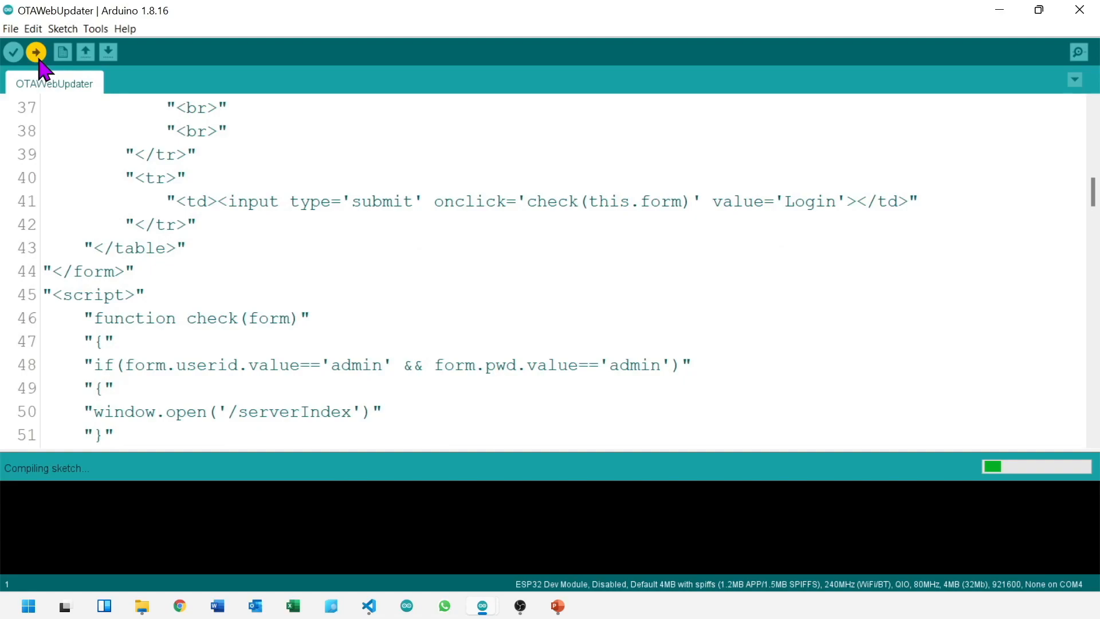
{"action": "mouse_move", "coordinate": [377, 331]}
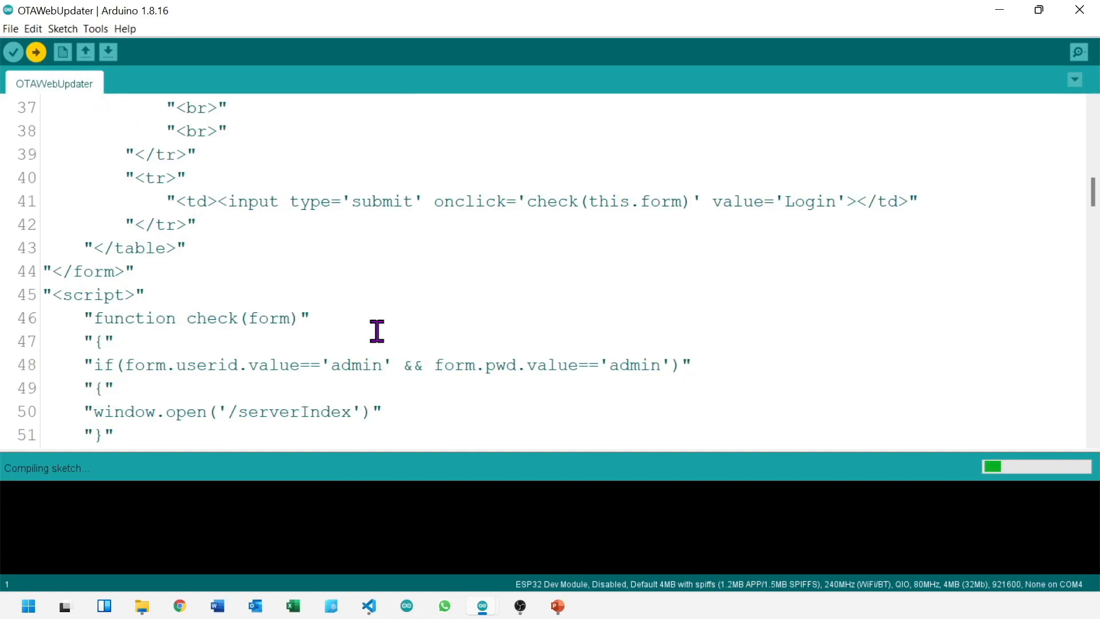
{"action": "mouse_move", "coordinate": [1032, 546]}
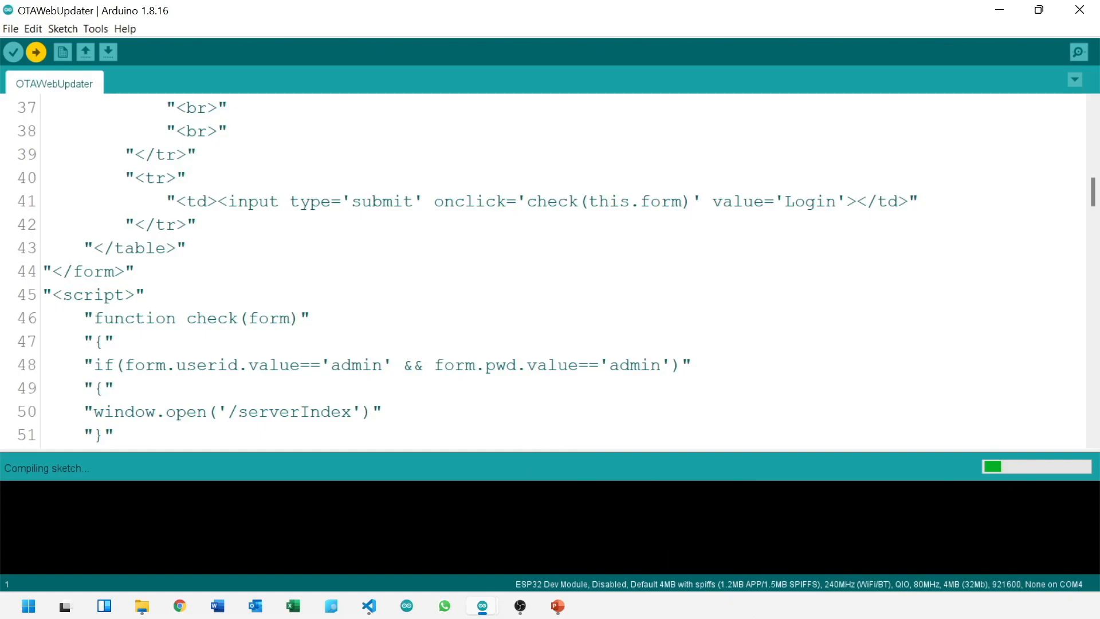
{"action": "left_click", "coordinate": [36, 52]}
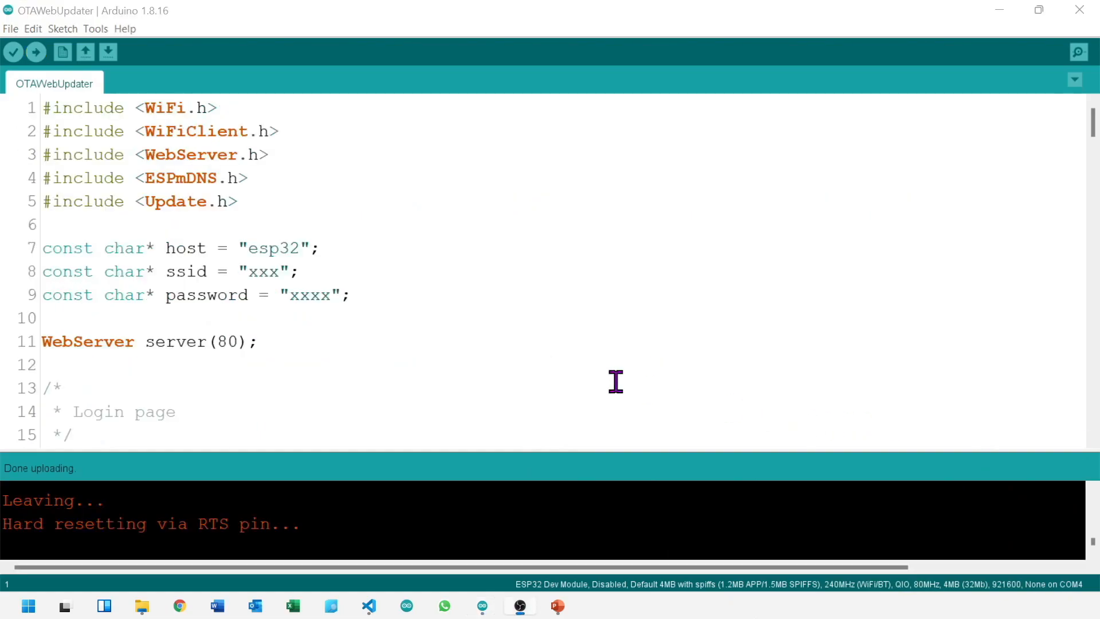
{"action": "mouse_move", "coordinate": [210, 284]}
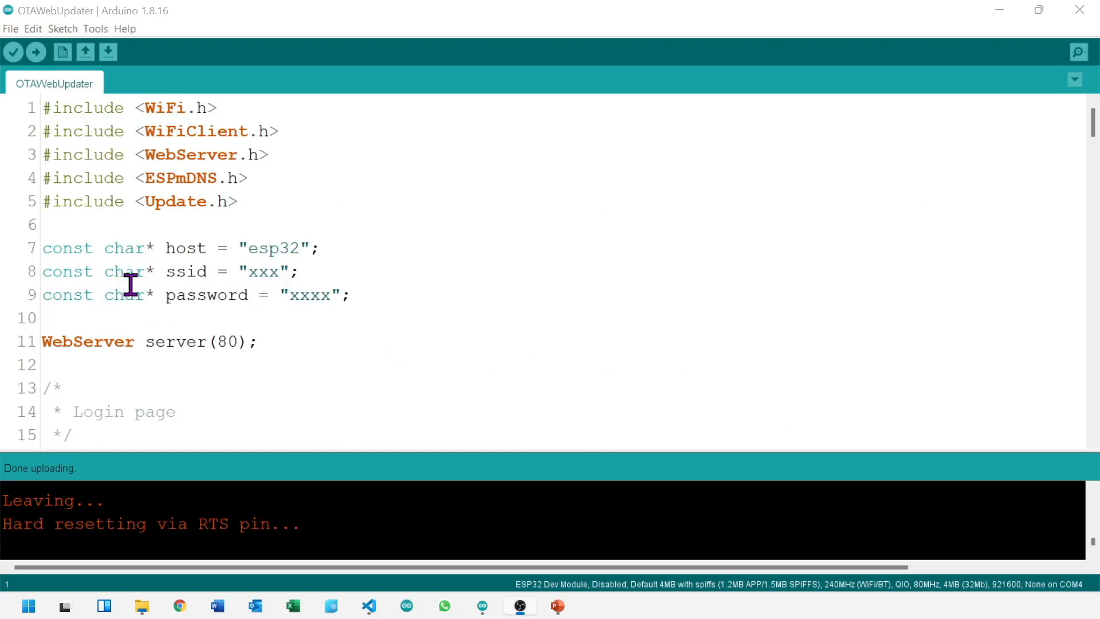
{"action": "mouse_move", "coordinate": [306, 293]}
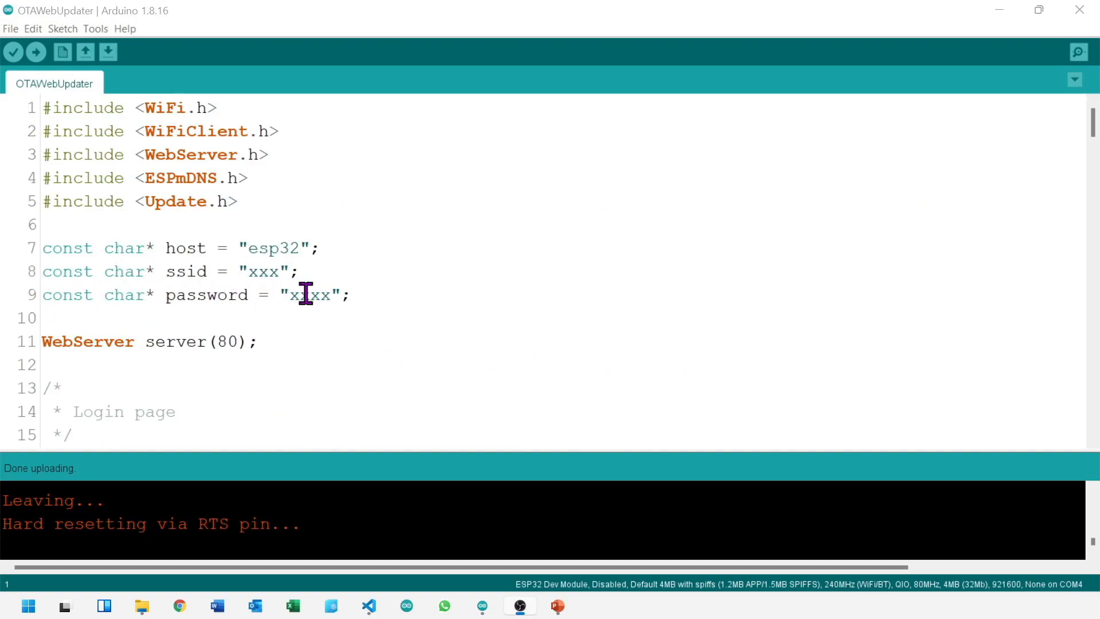
{"action": "left_click", "coordinate": [251, 271]}
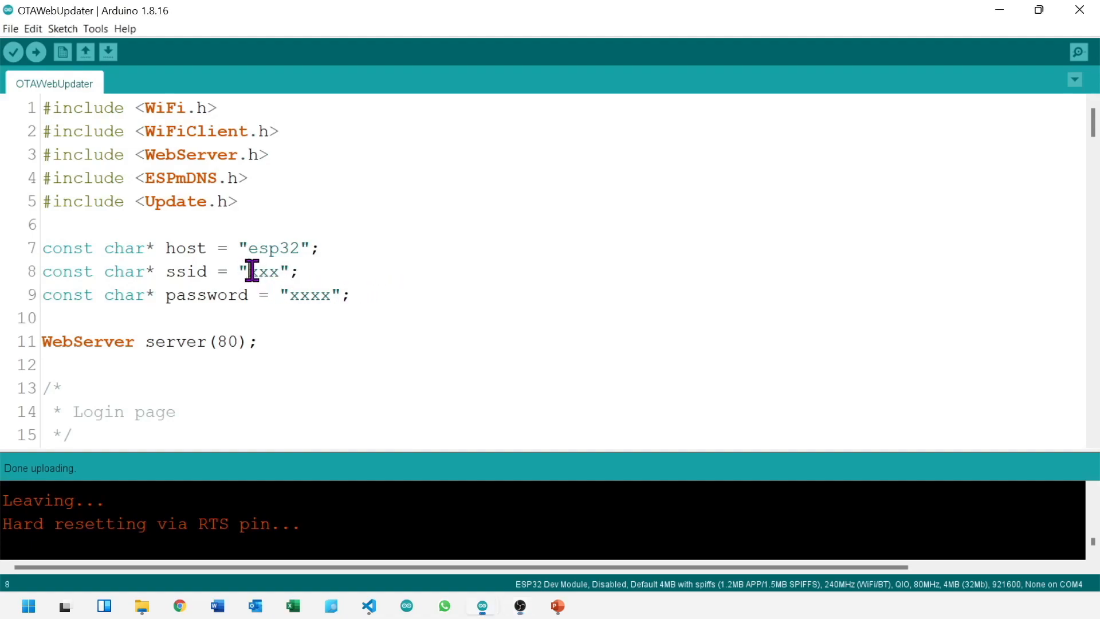
{"action": "double_click", "coordinate": [263, 271]}
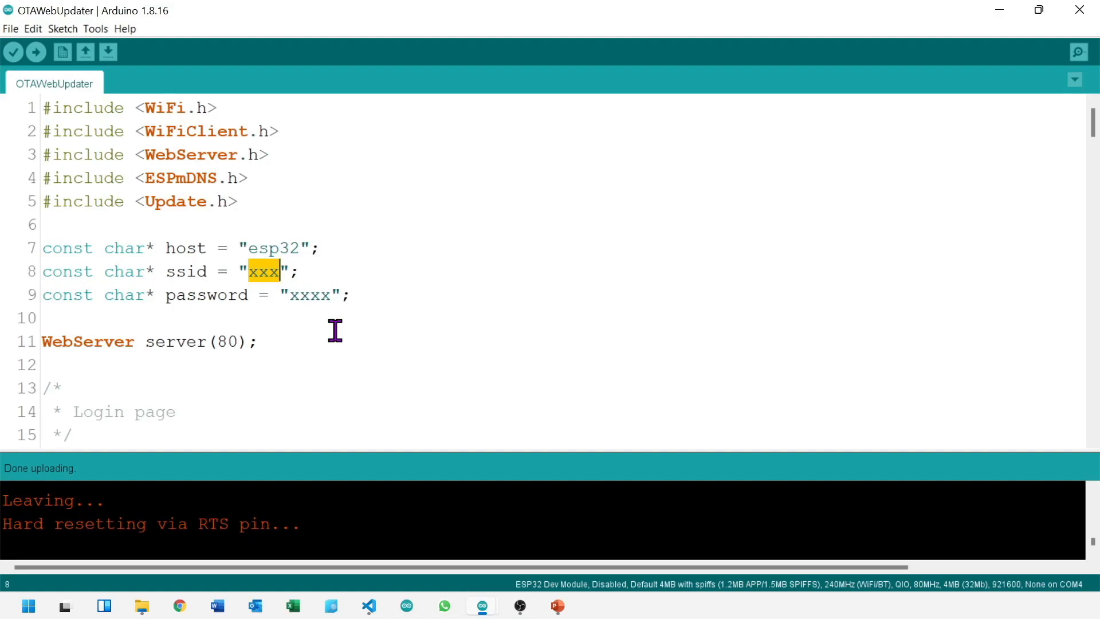
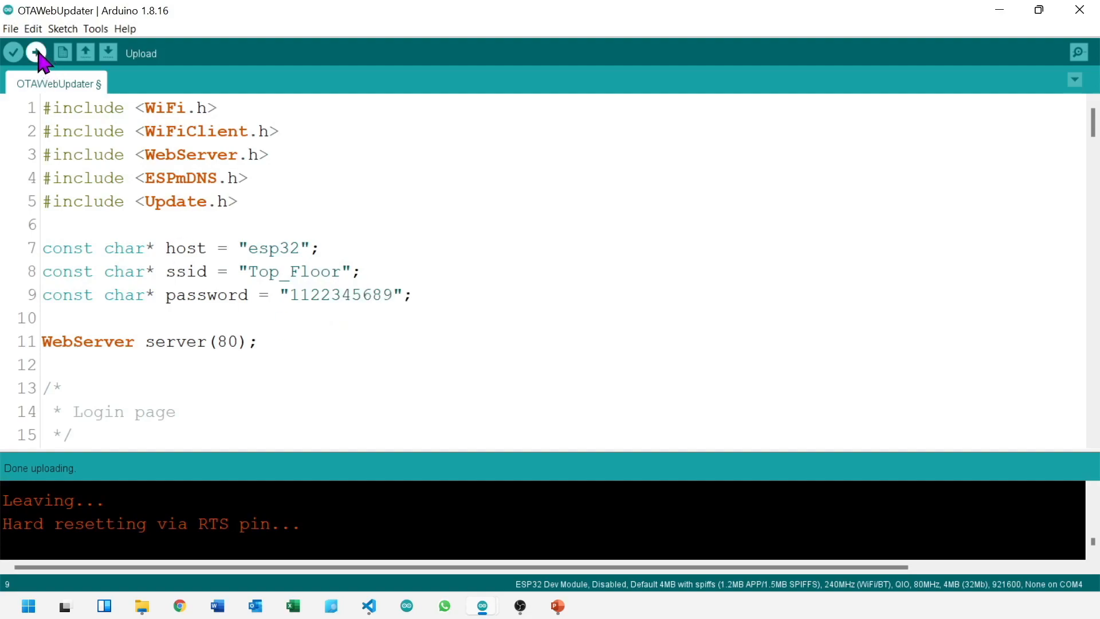
Upload the edited sketch and scroll to the setup() function with 115200-baud serial and Wi-Fi code
{"action": "left_click", "coordinate": [36, 52]}
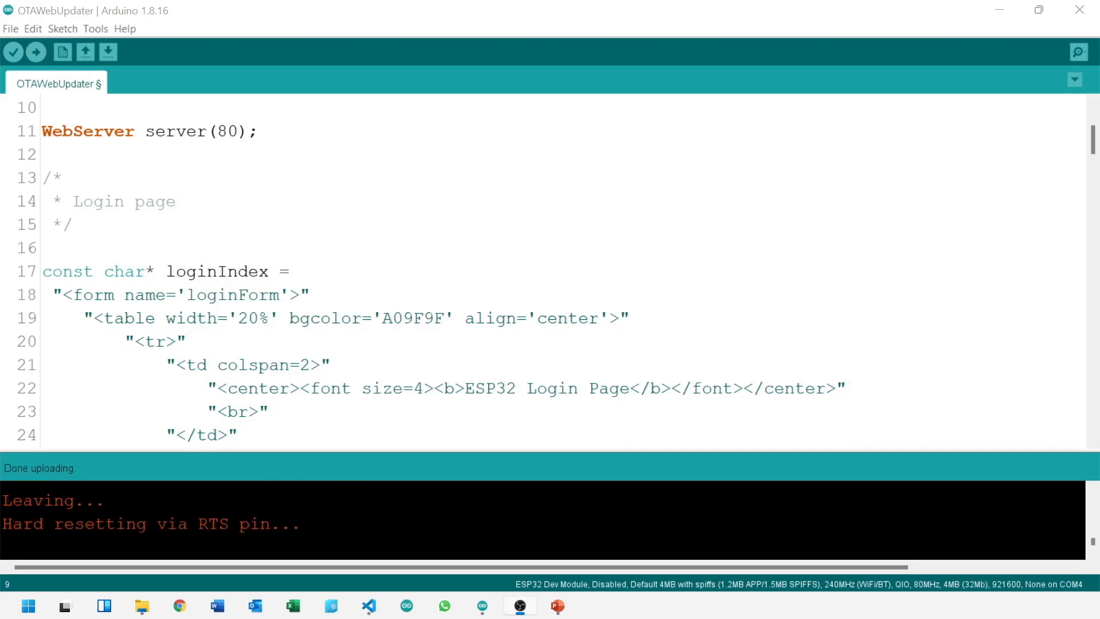
{"action": "scroll", "scroll_direction": "down", "scroll_amount": 3}
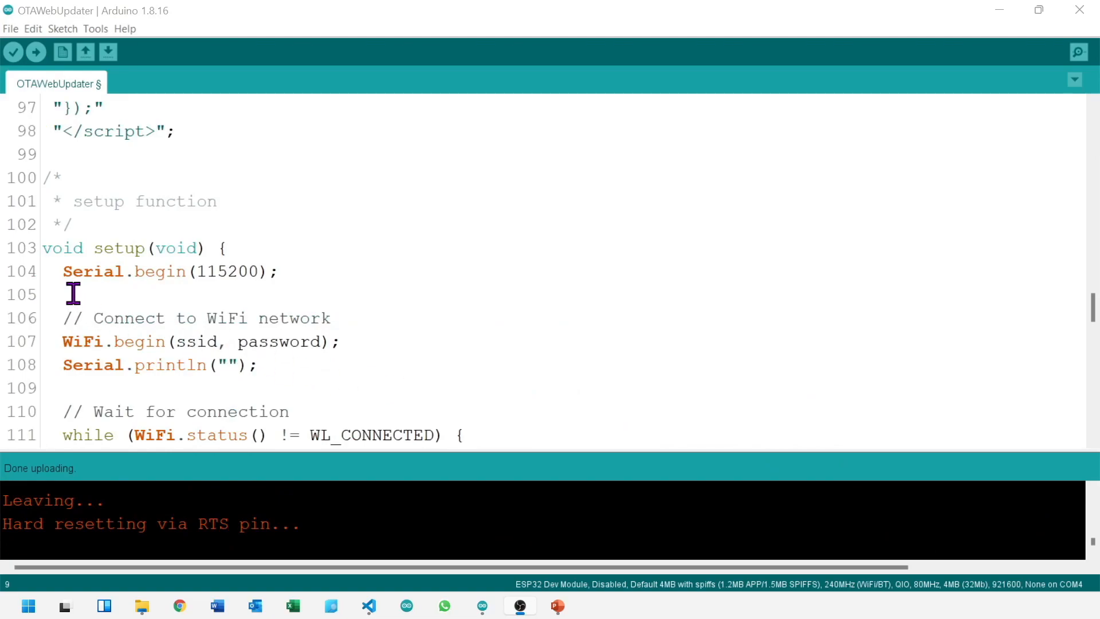
{"action": "mouse_move", "coordinate": [116, 288]}
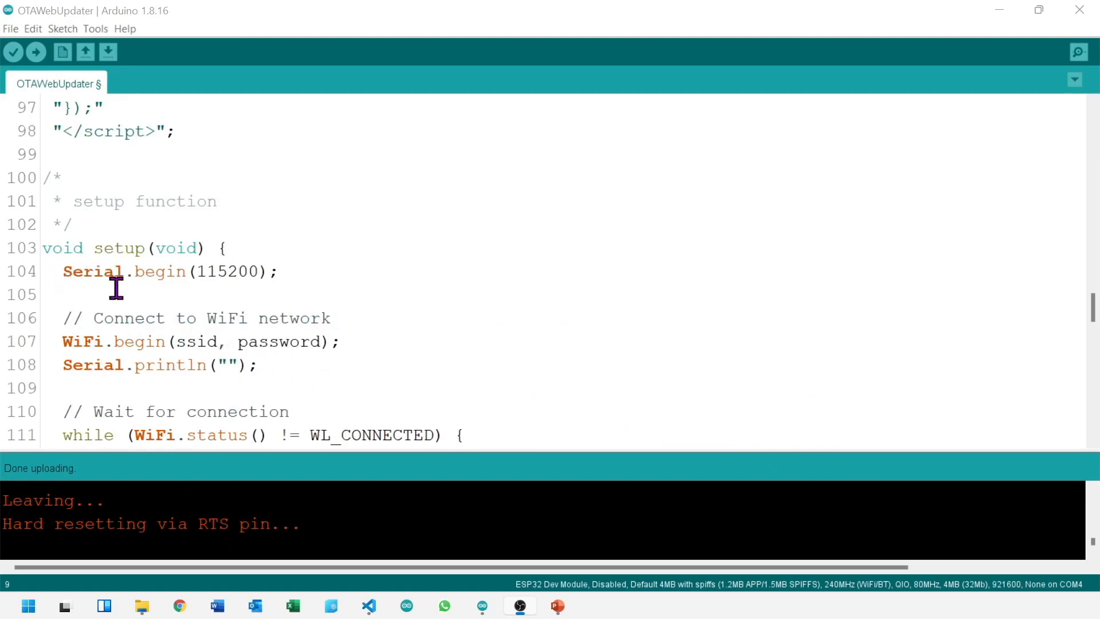
{"action": "mouse_move", "coordinate": [188, 297]}
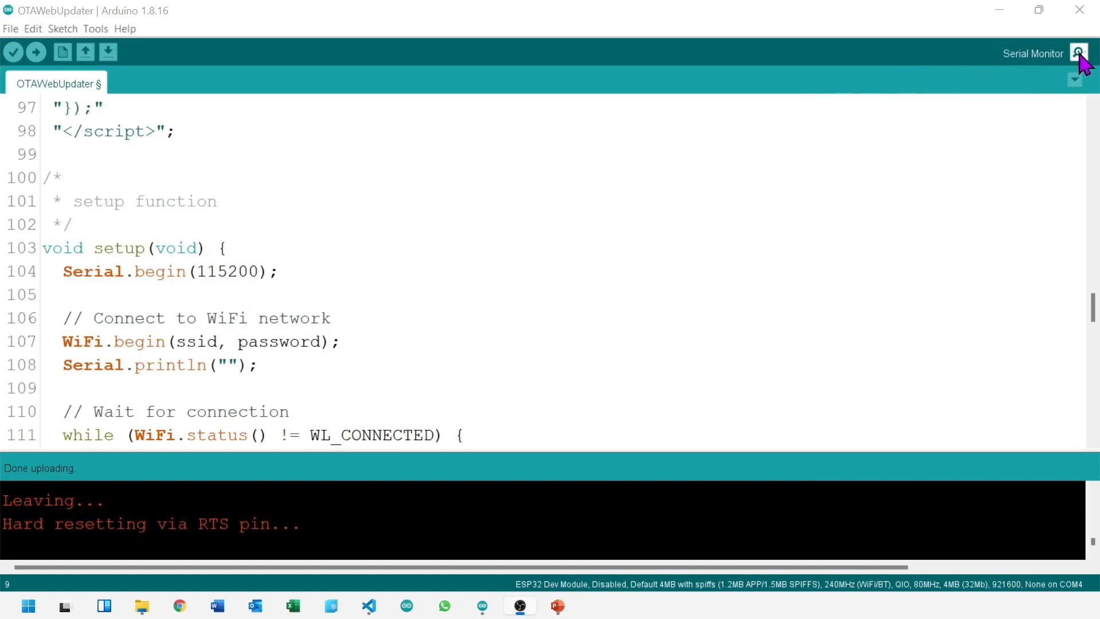
View the COM4 serial output showing Top_Floor connected at 192.168.0.191 with mDNS started
{"action": "left_click", "coordinate": [1079, 53]}
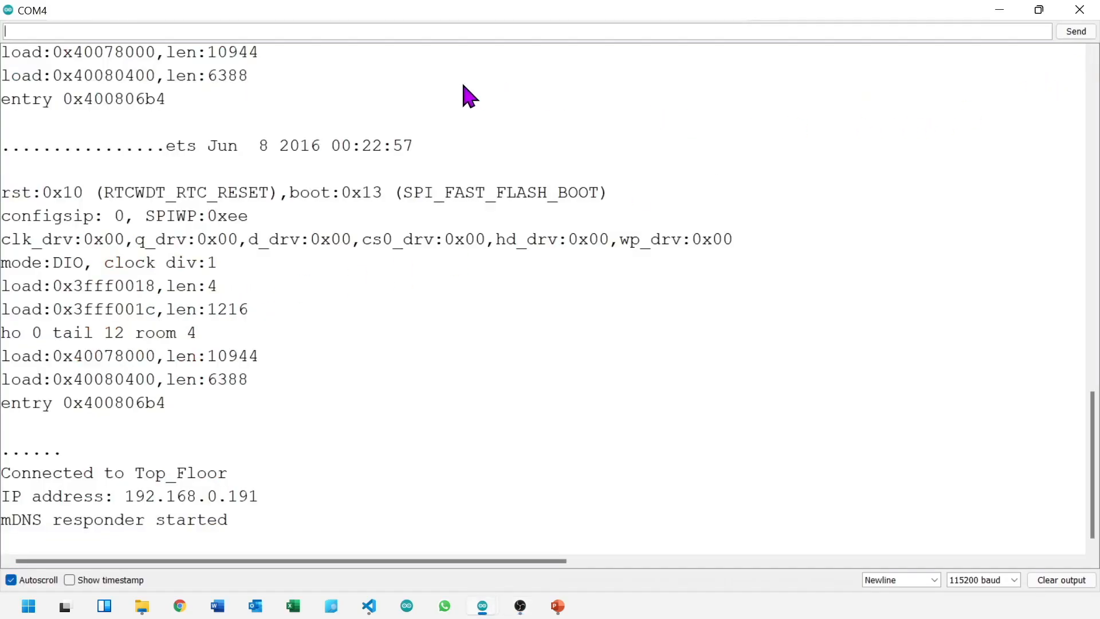
{"action": "mouse_move", "coordinate": [96, 531]}
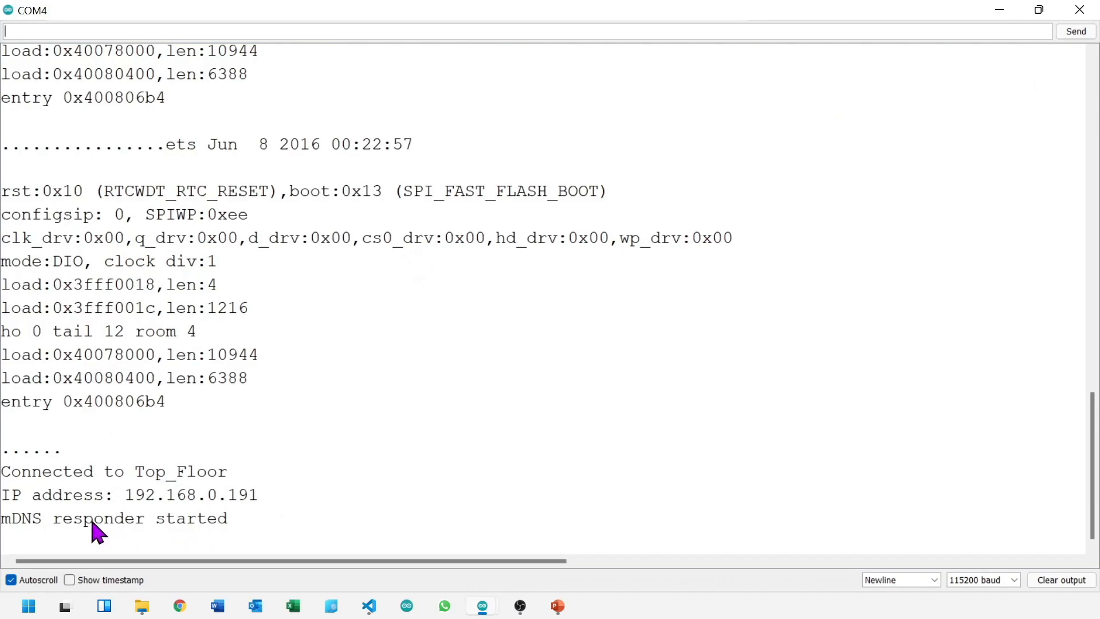
{"action": "mouse_move", "coordinate": [161, 526]}
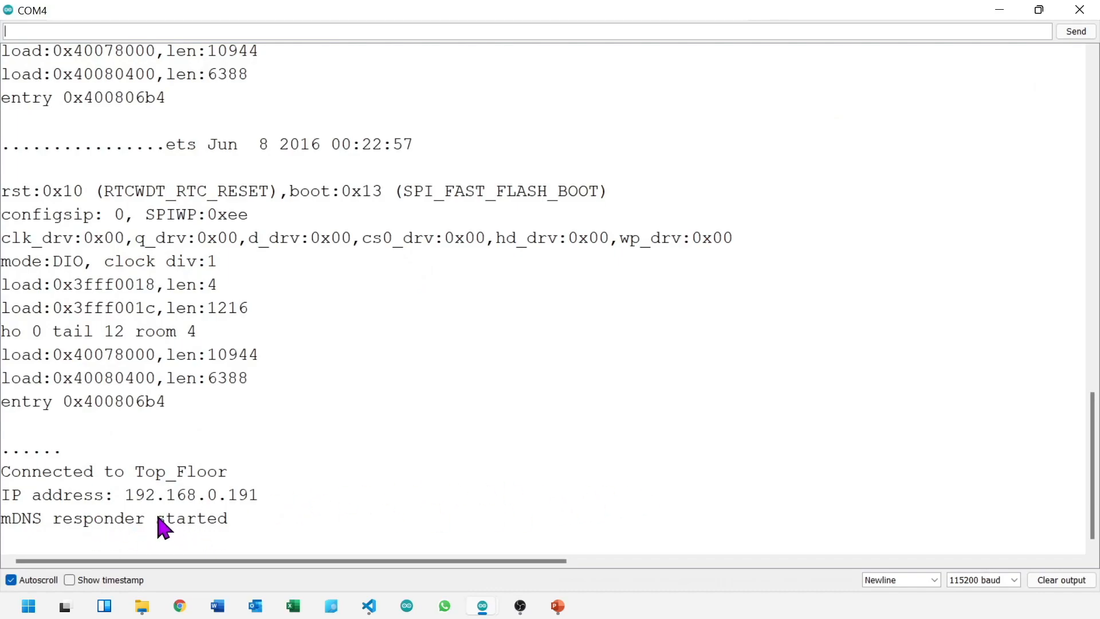
{"action": "mouse_move", "coordinate": [168, 505]}
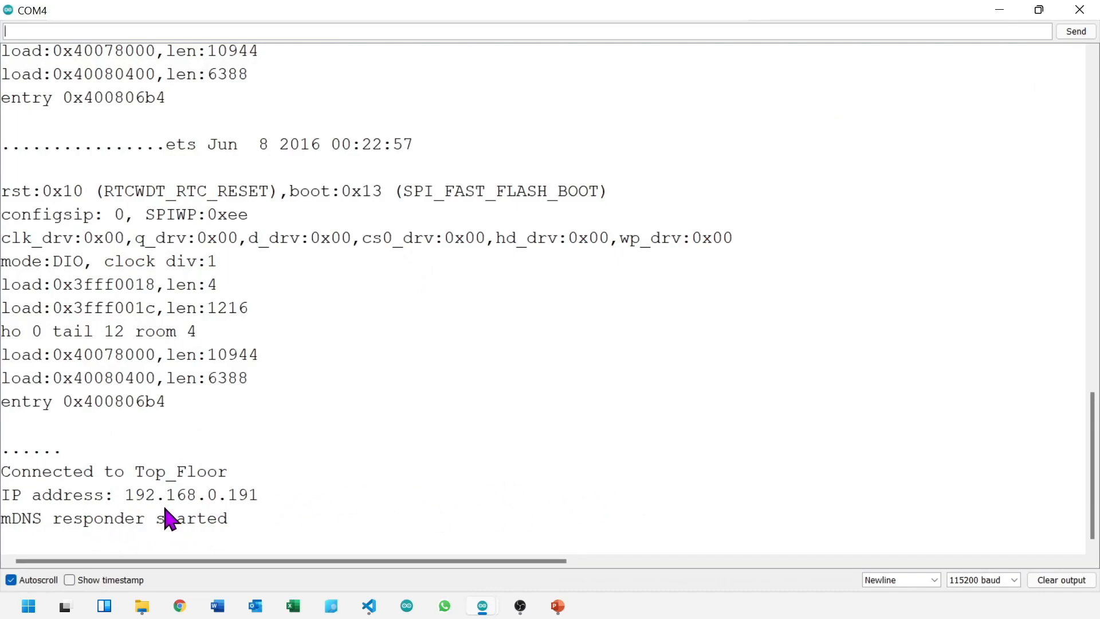
{"action": "mouse_move", "coordinate": [259, 512]}
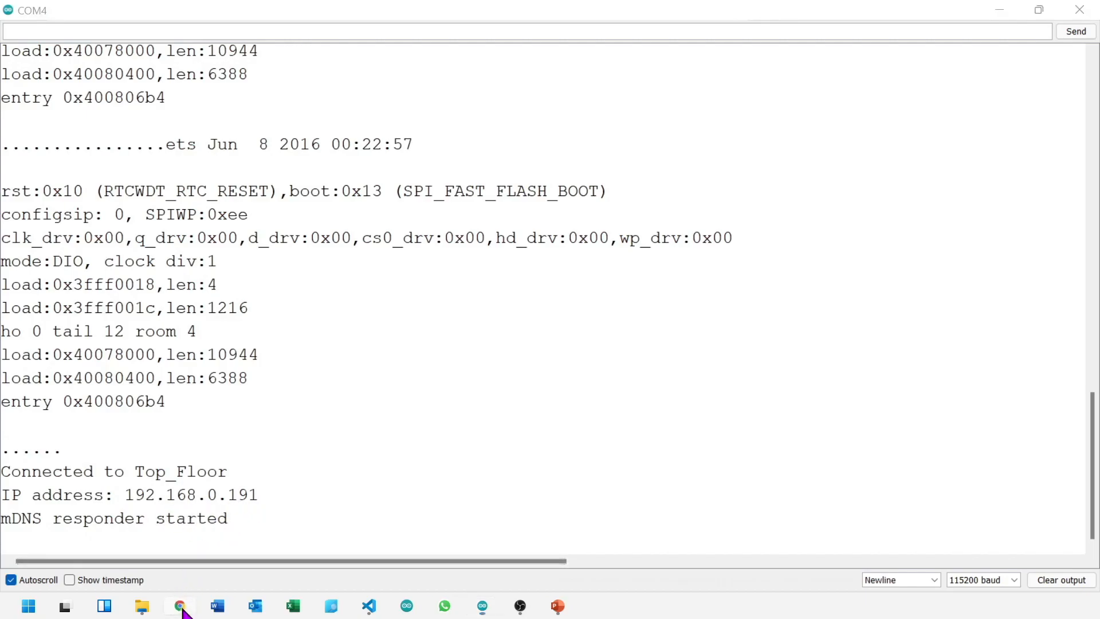
{"action": "left_click", "coordinate": [179, 606]}
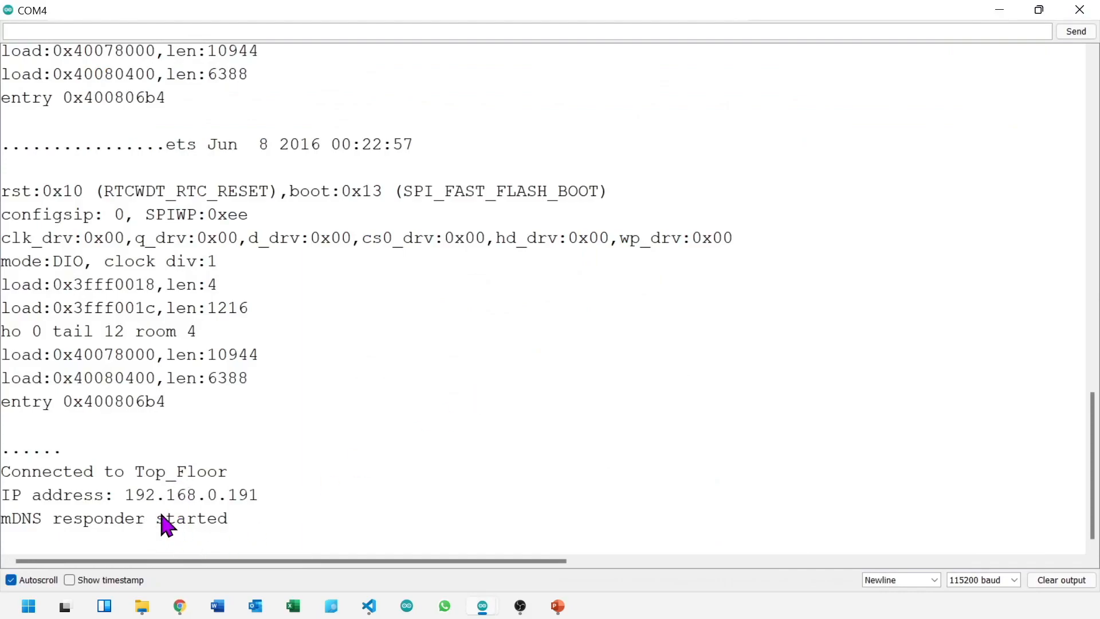
{"action": "mouse_move", "coordinate": [218, 526]}
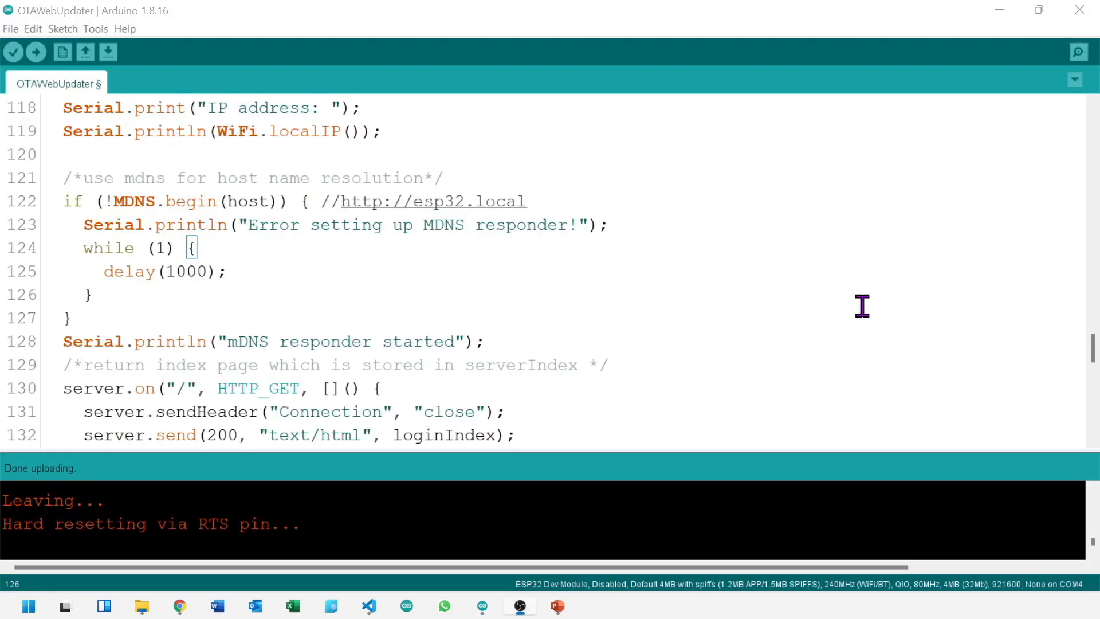
{"action": "mouse_move", "coordinate": [538, 188]}
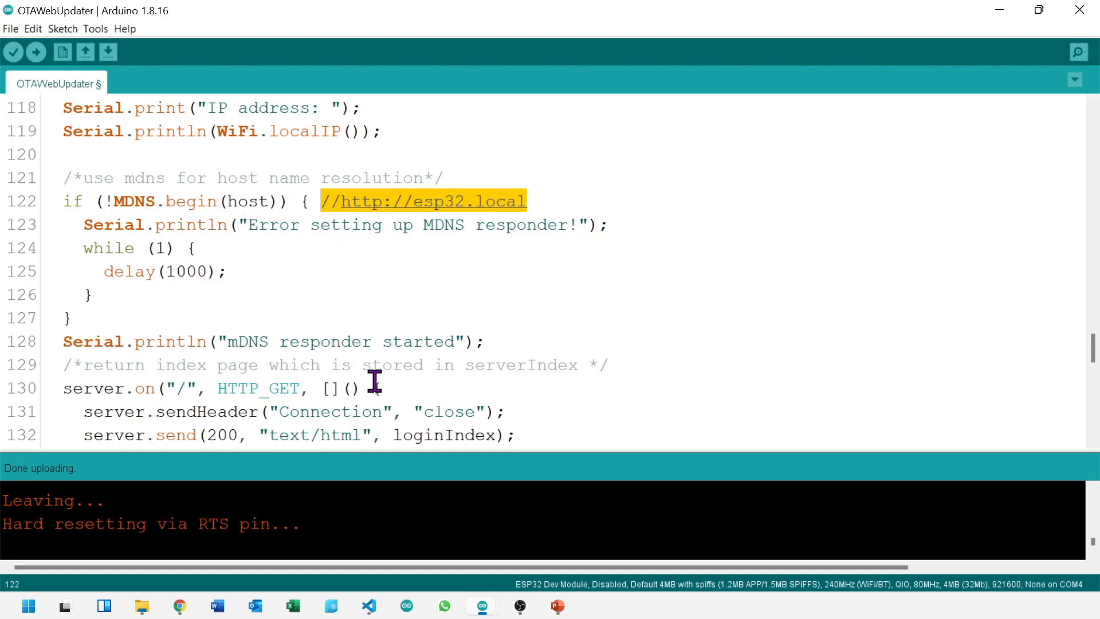
{"action": "mouse_move", "coordinate": [344, 210]}
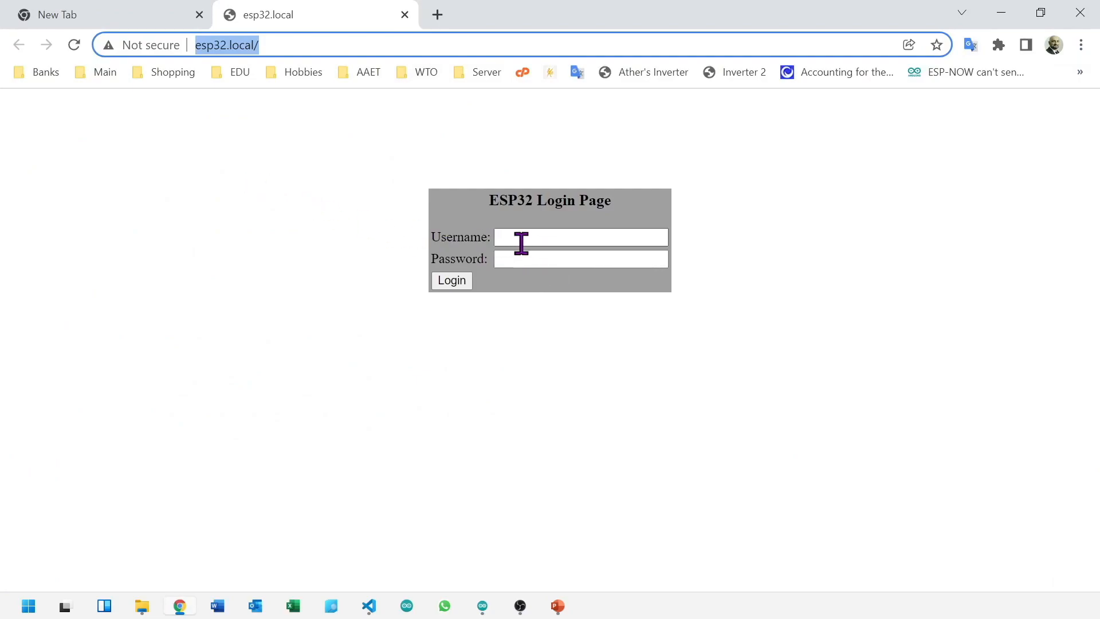
{"action": "mouse_move", "coordinate": [511, 612]}
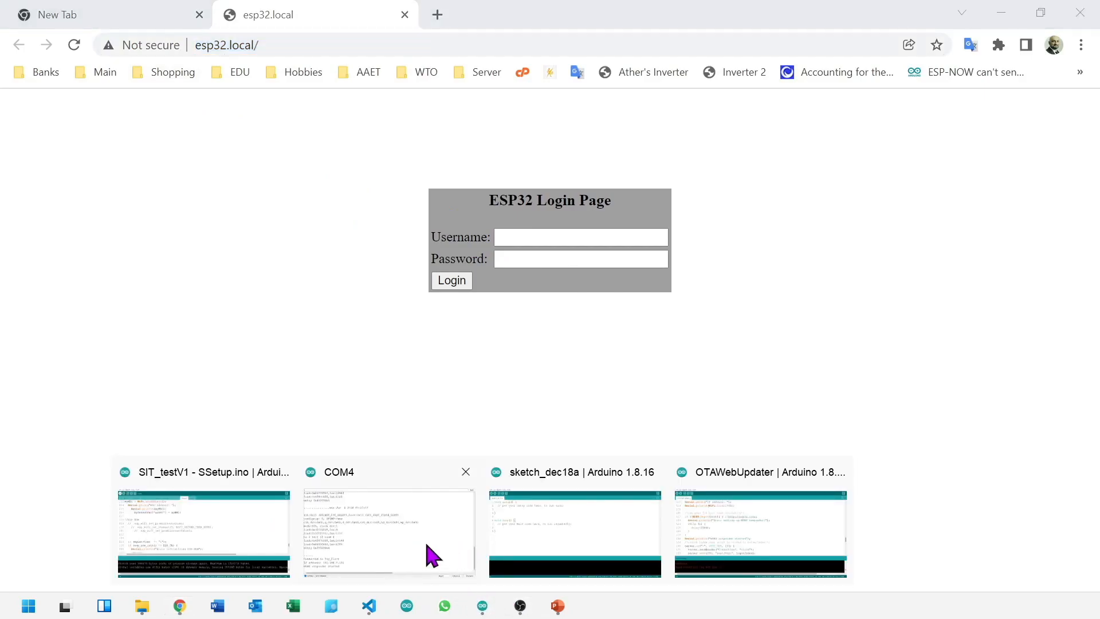
{"action": "mouse_move", "coordinate": [468, 378]}
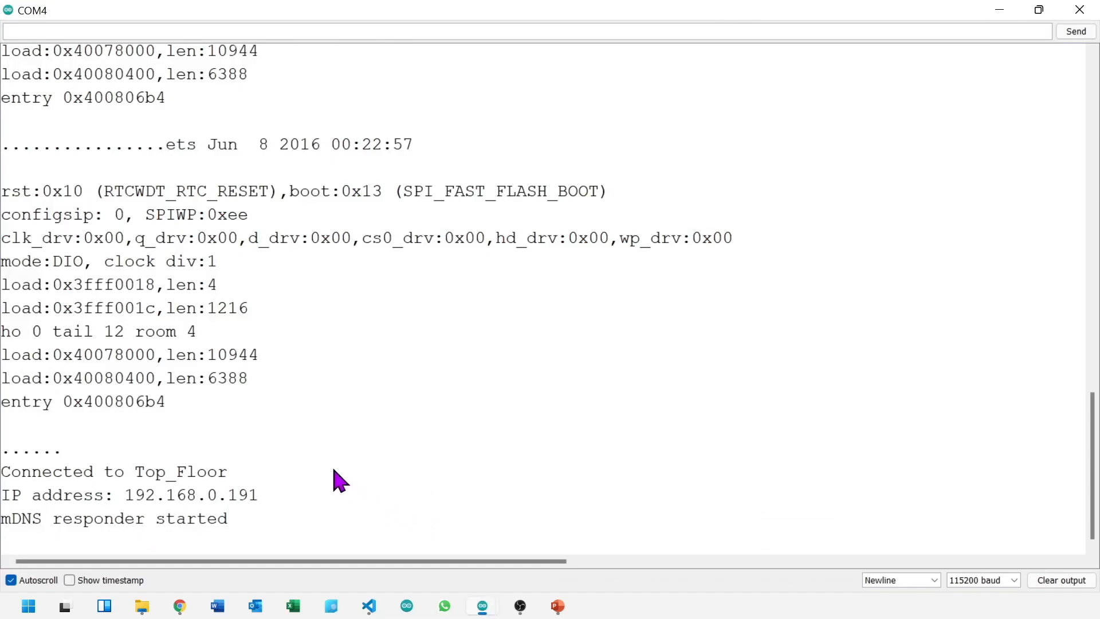
{"action": "mouse_move", "coordinate": [481, 606]}
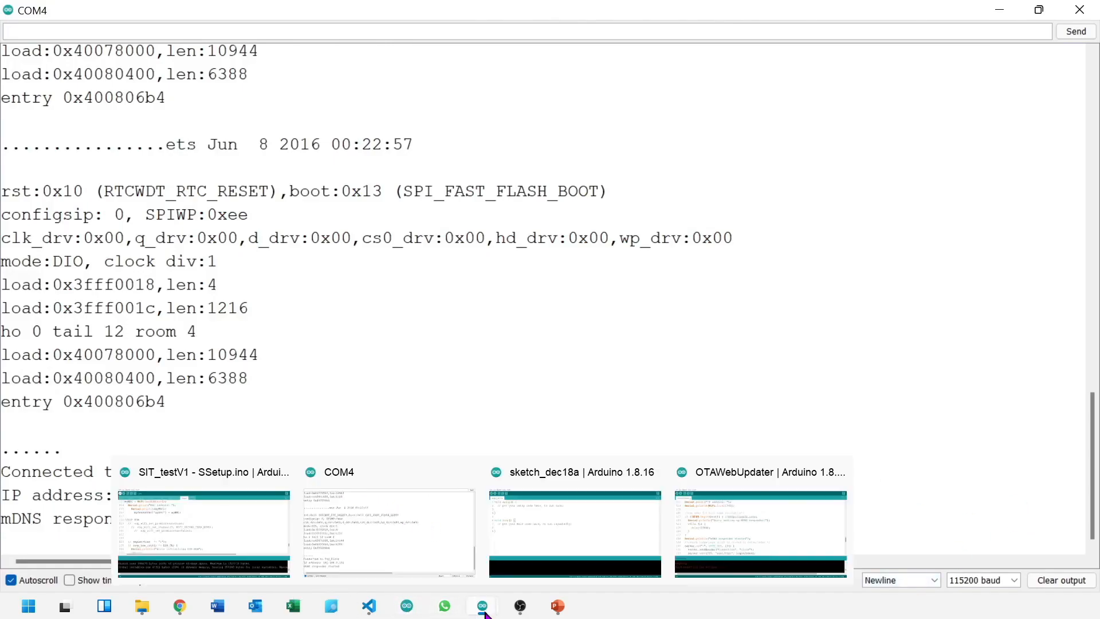
{"action": "mouse_move", "coordinate": [562, 534]}
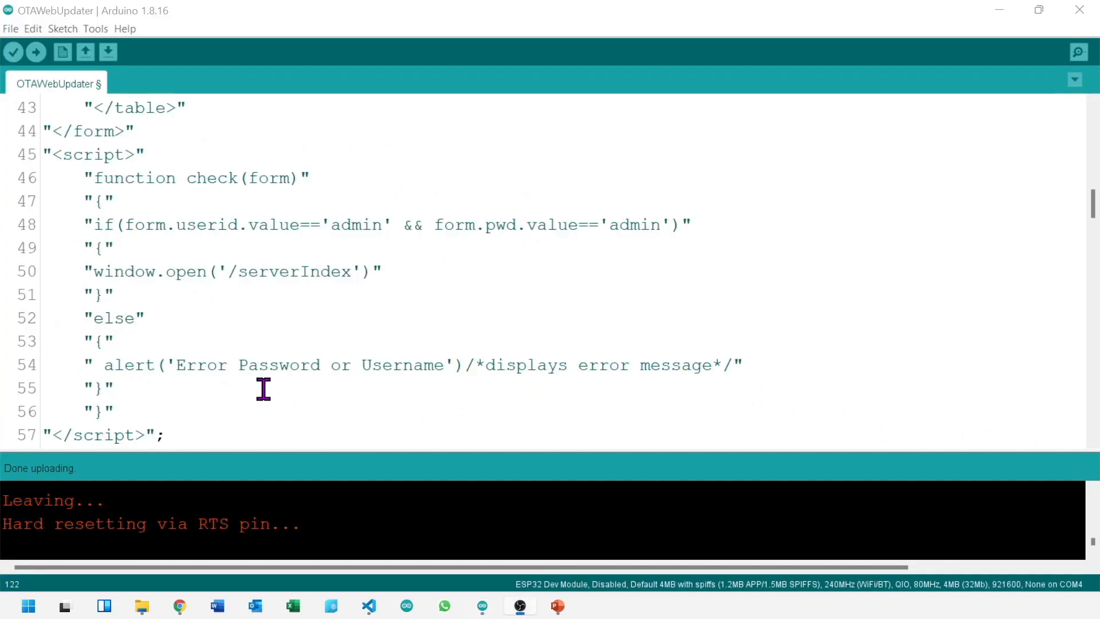
{"action": "mouse_move", "coordinate": [256, 241]}
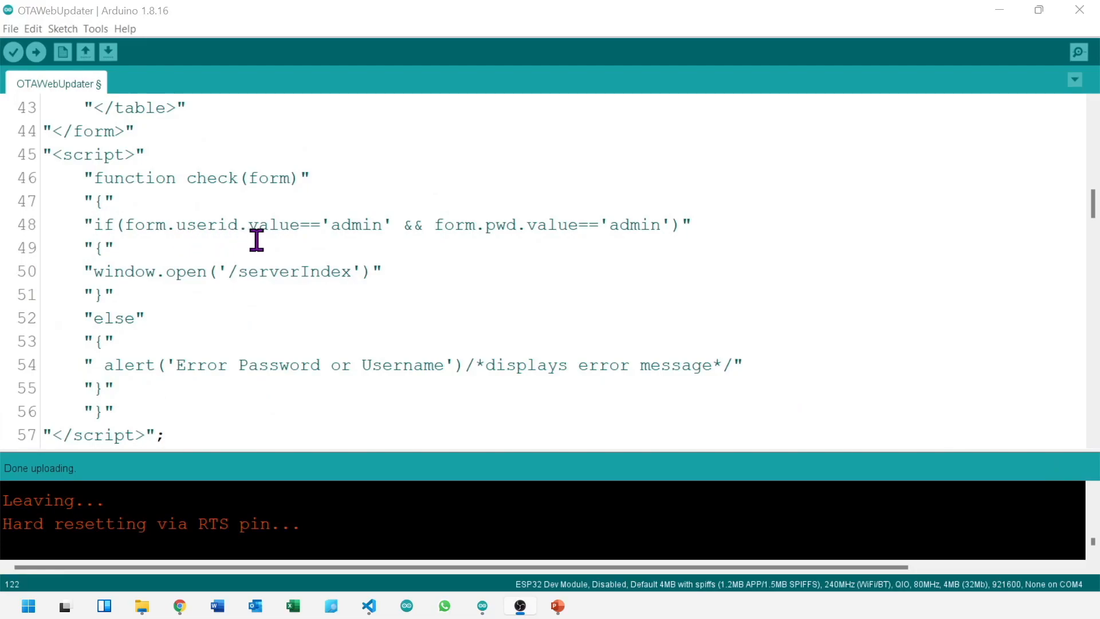
{"action": "mouse_move", "coordinate": [674, 247]}
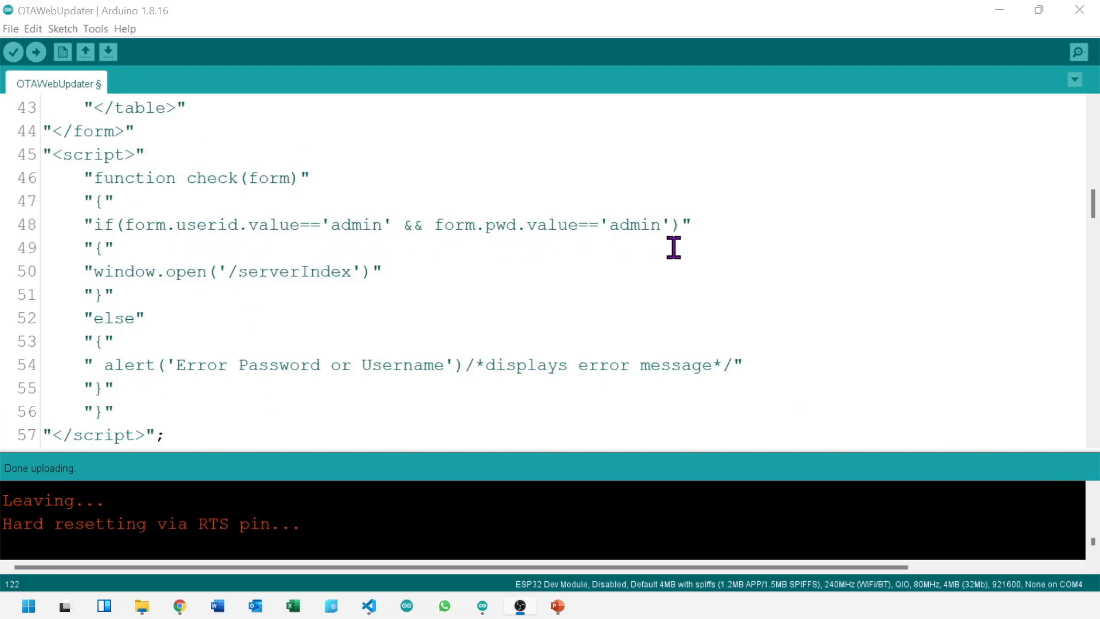
{"action": "mouse_move", "coordinate": [481, 605]}
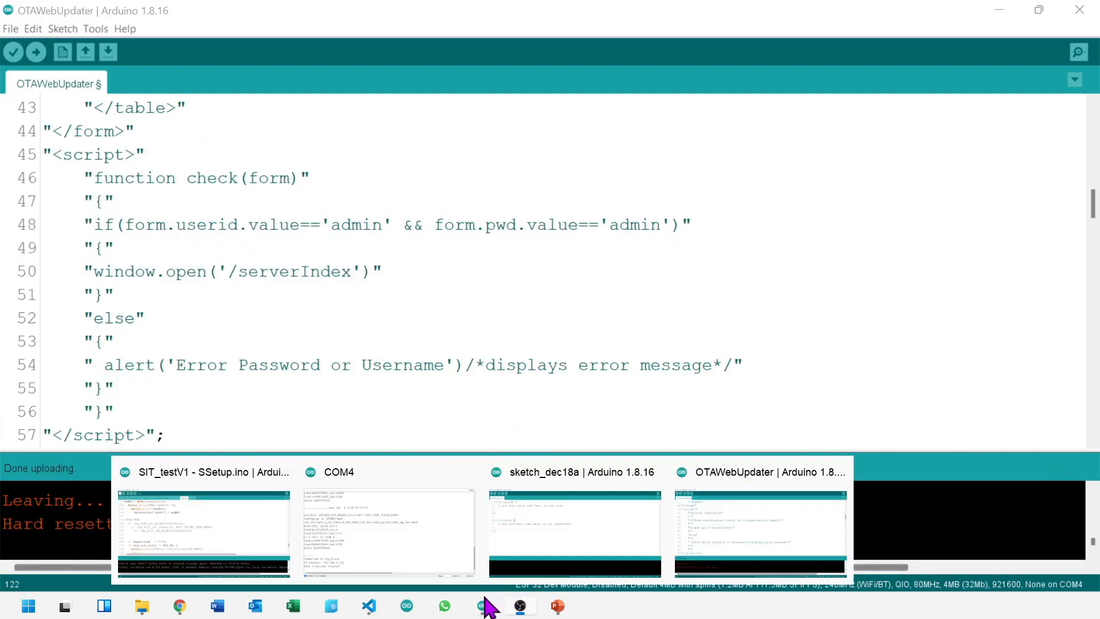
{"action": "left_click", "coordinate": [178, 606]}
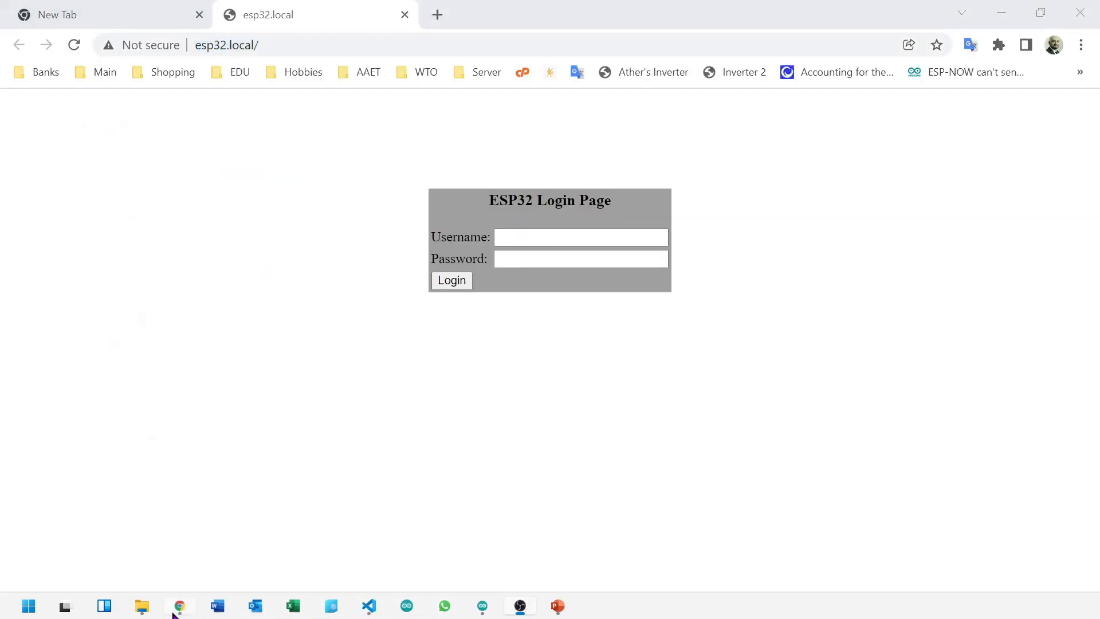
{"action": "left_click", "coordinate": [581, 236]}
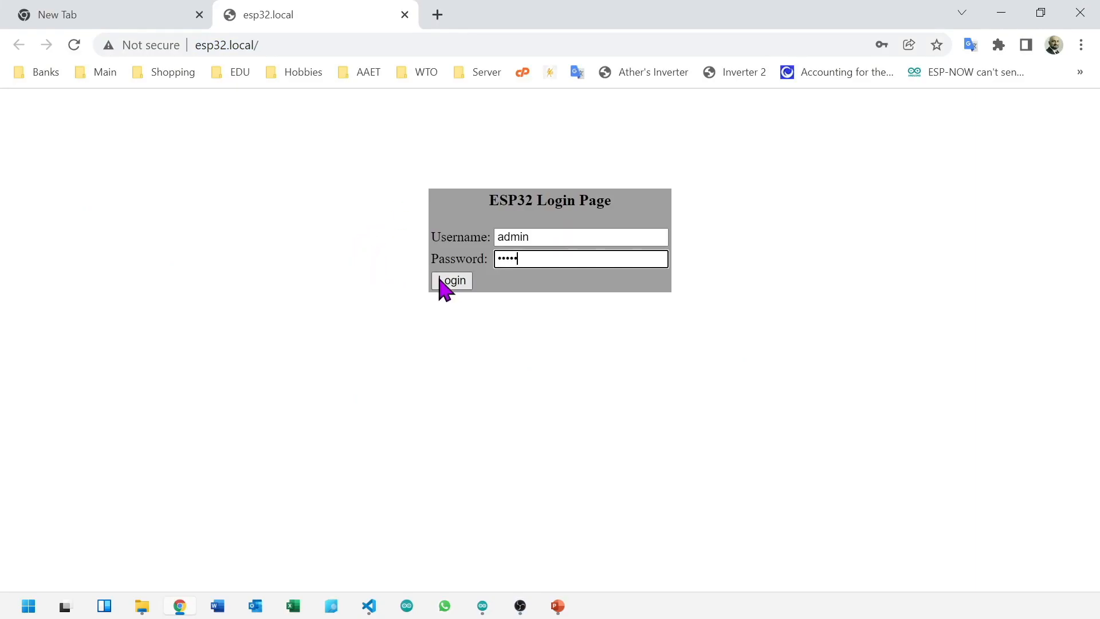
{"action": "left_click", "coordinate": [451, 281]}
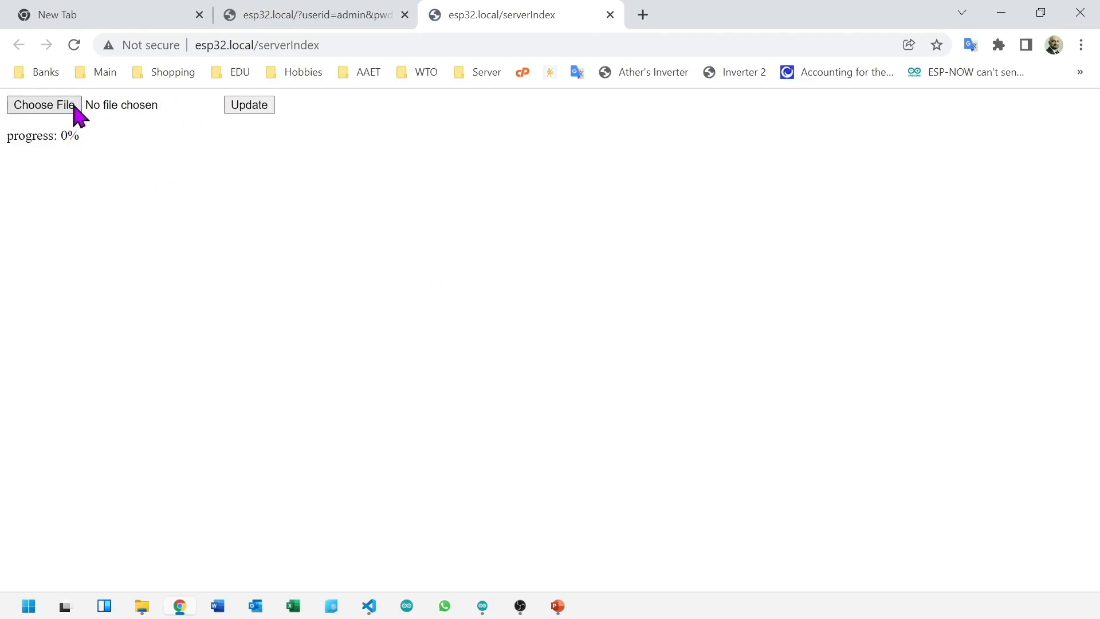
{"action": "mouse_move", "coordinate": [1045, 468]}
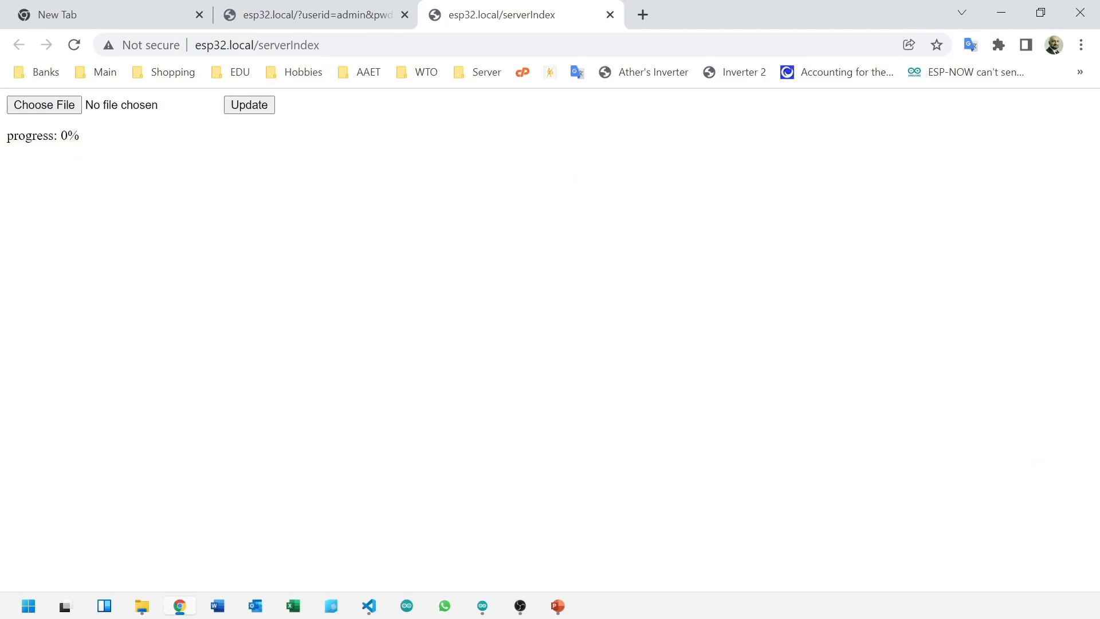
Extract SIT_testV1.ino.pocket_32.zip into its suggested folder and enter the extracted folder
{"action": "left_click", "coordinate": [44, 105]}
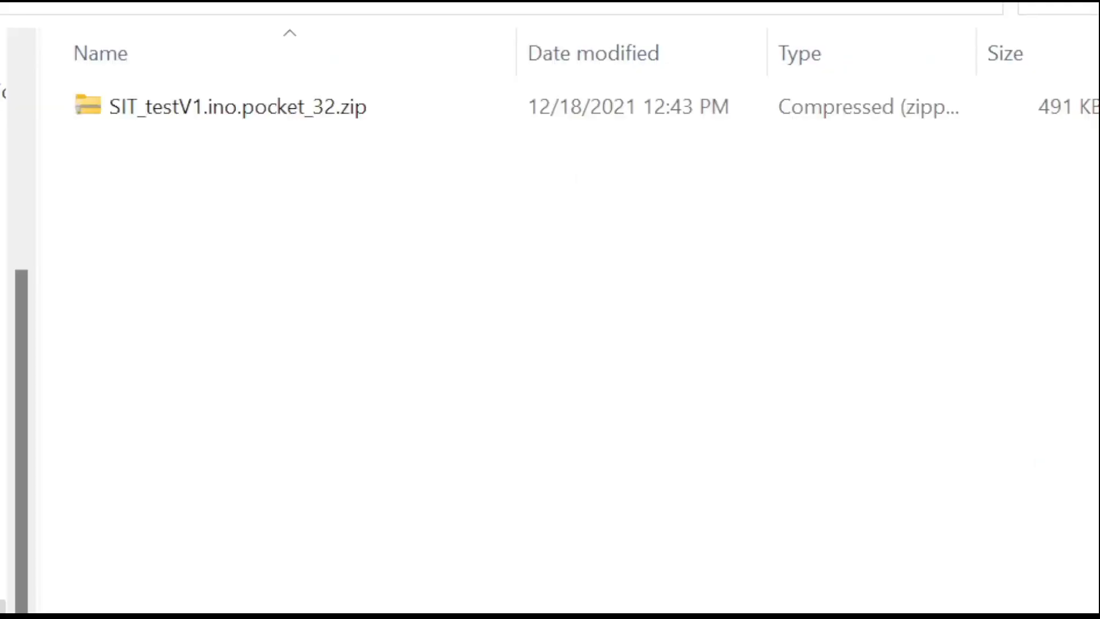
{"action": "mouse_move", "coordinate": [266, 172]}
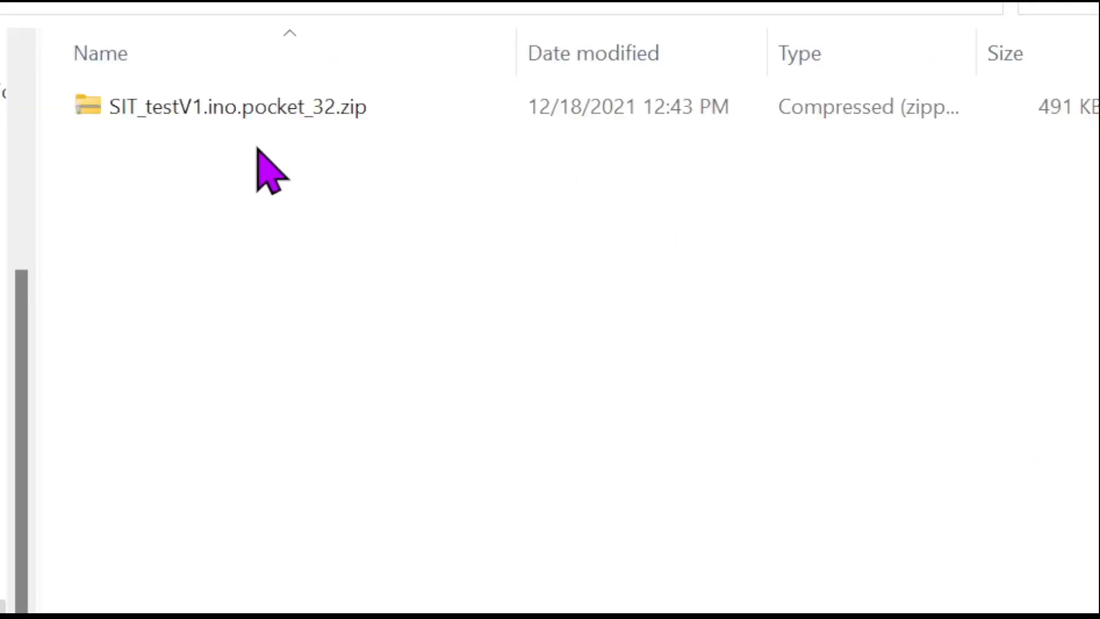
{"action": "right_click", "coordinate": [238, 106]}
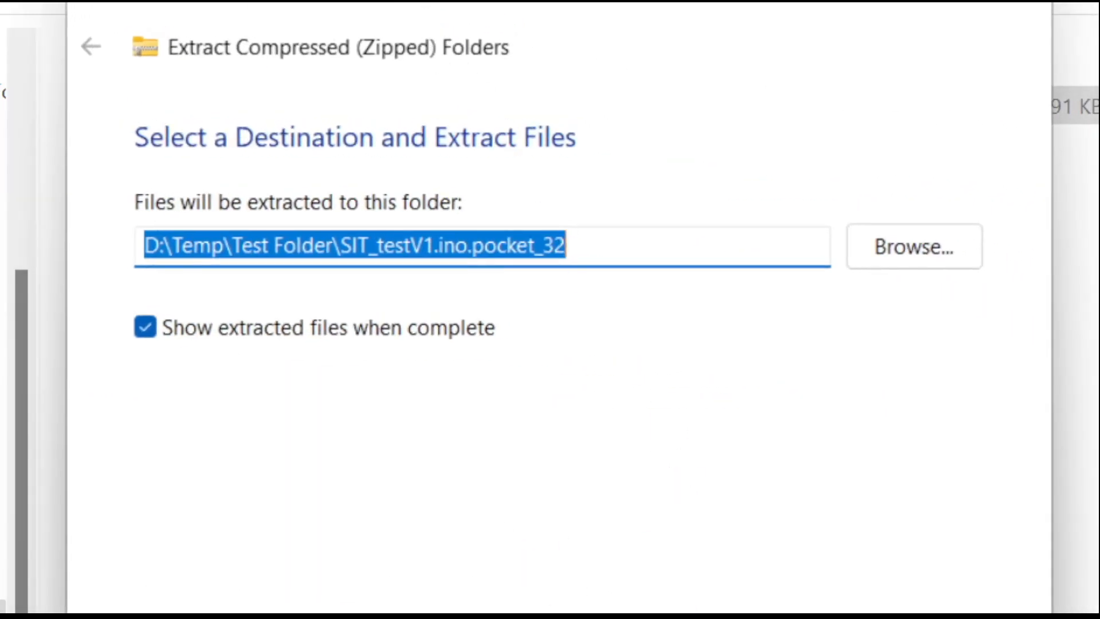
{"action": "mouse_move", "coordinate": [619, 18]}
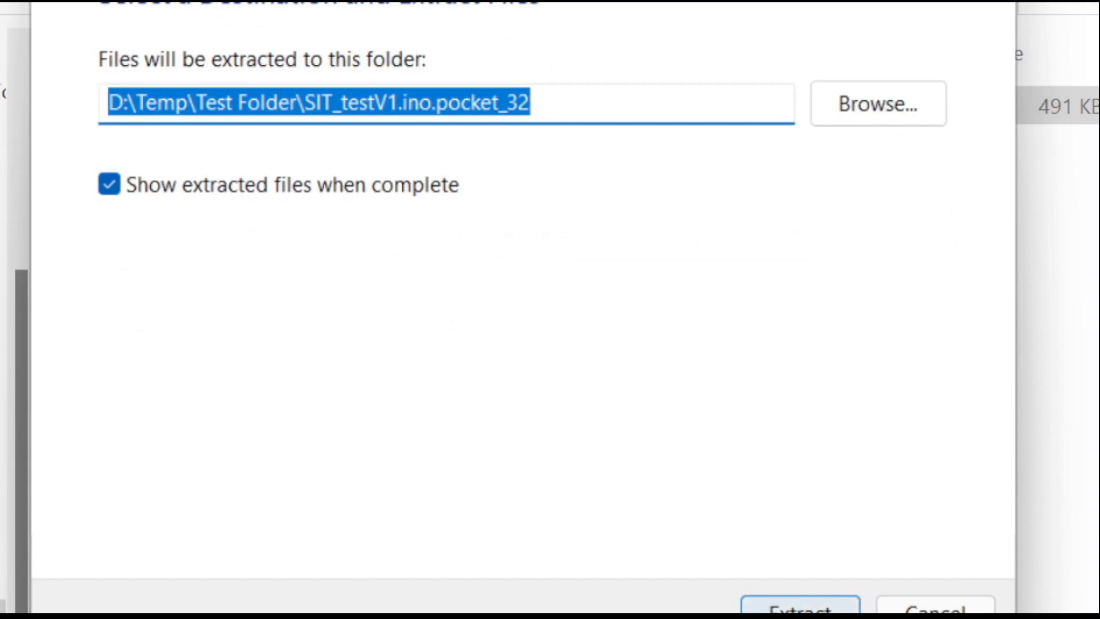
{"action": "left_click", "coordinate": [799, 603]}
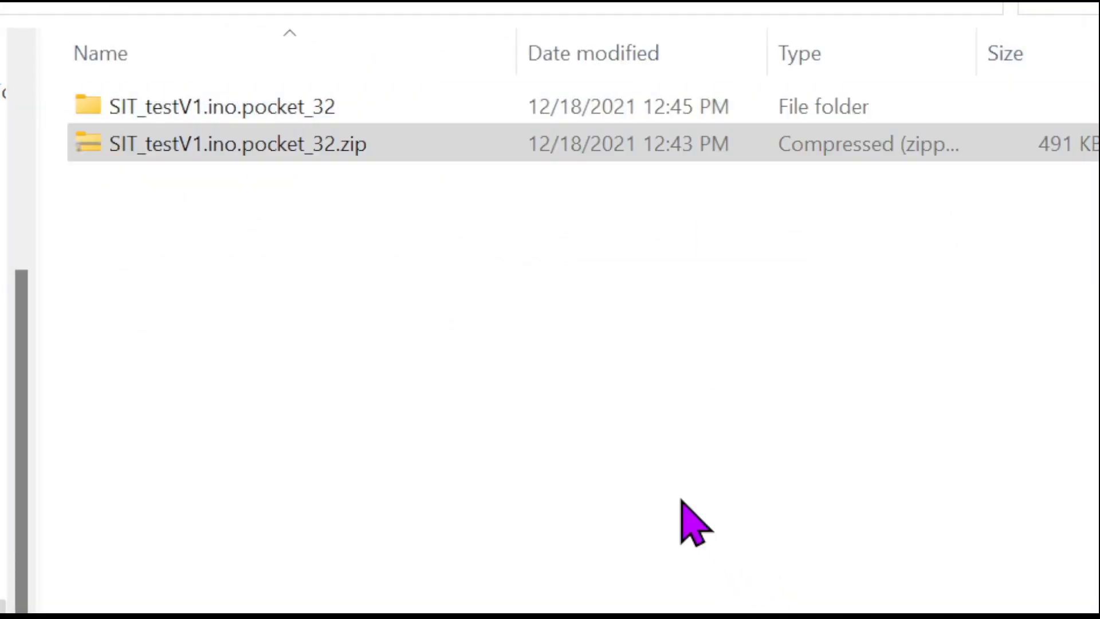
{"action": "left_click", "coordinate": [225, 106]}
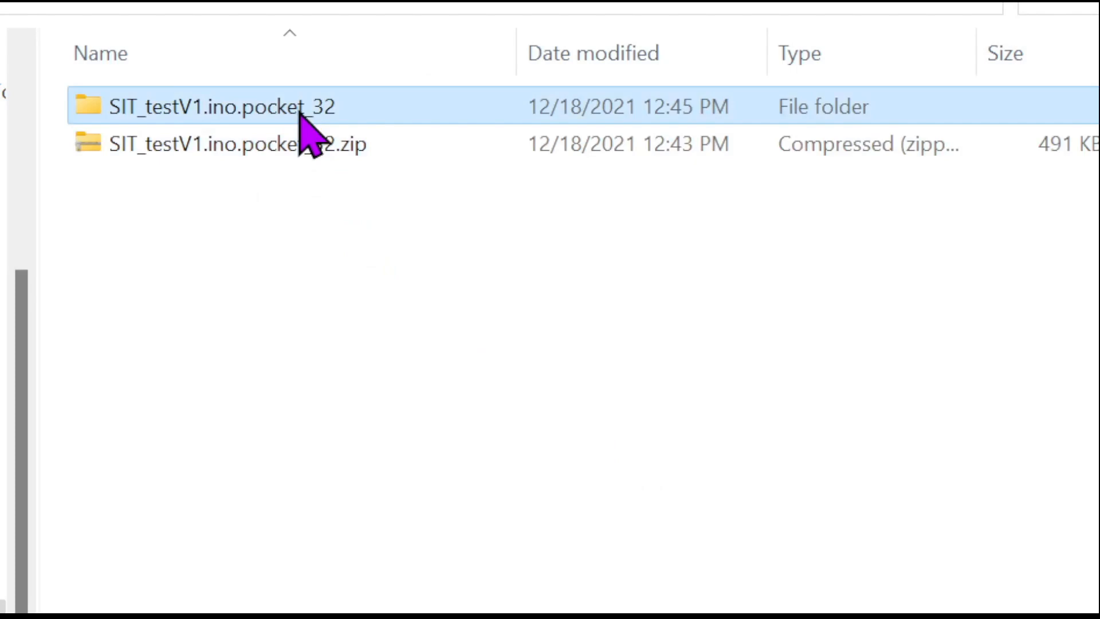
{"action": "double_click", "coordinate": [223, 106]}
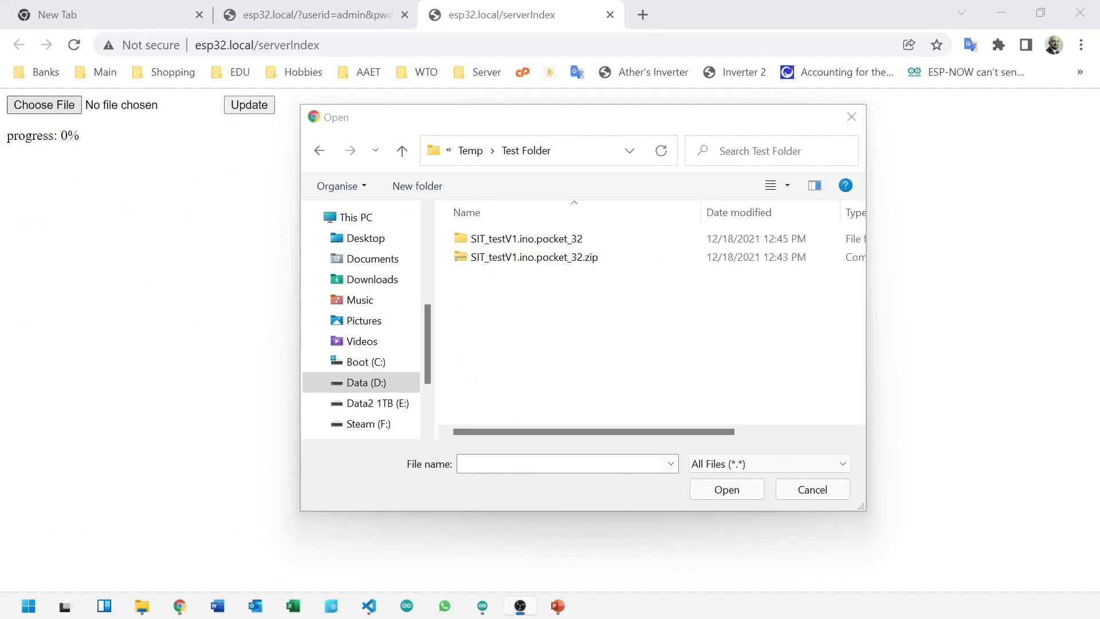
Choose SIT_testV1.ino.pocket_32.bin for upload so the update progress reaches 100%
{"action": "double_click", "coordinate": [525, 238]}
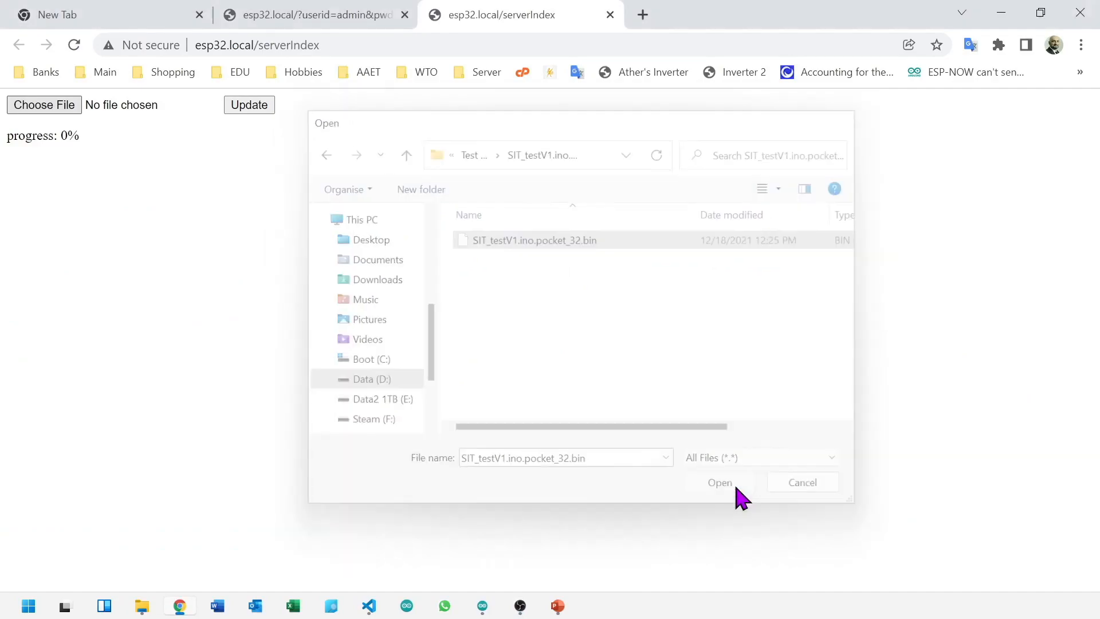
{"action": "left_click", "coordinate": [719, 482]}
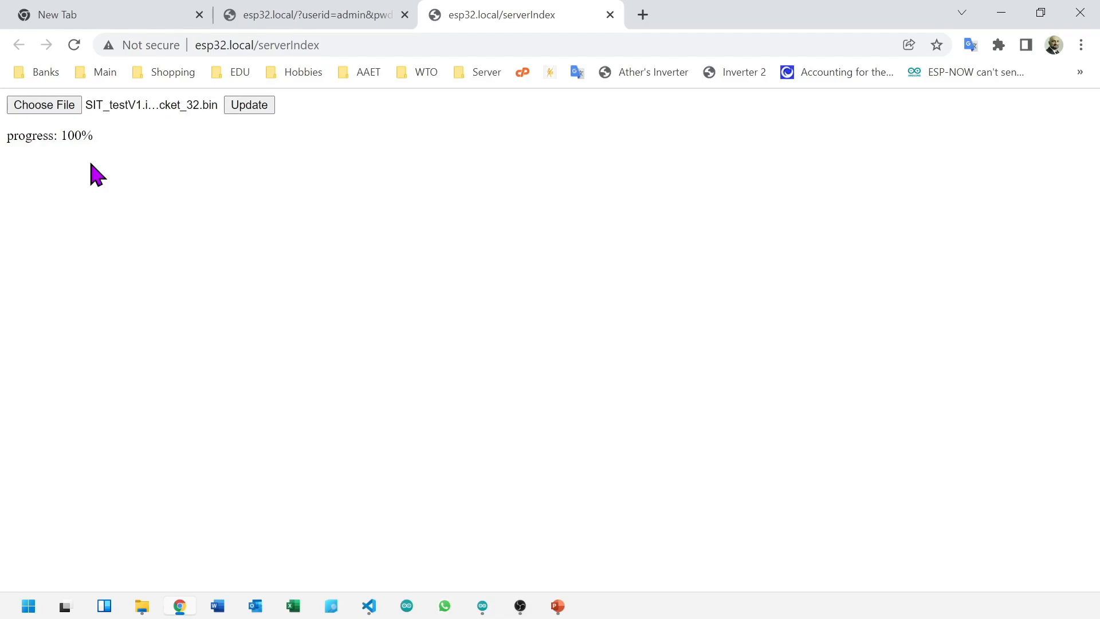
{"action": "mouse_move", "coordinate": [987, 549]}
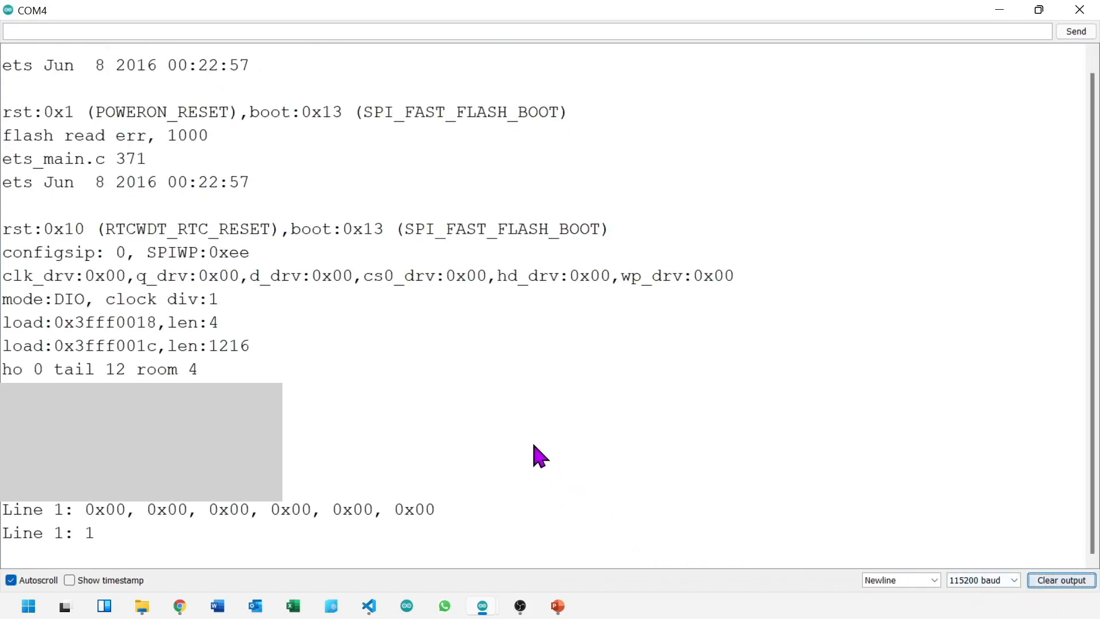
Scroll the serial boot log confirming IP, mDNS at SIT and server started, then return to Chrome
{"action": "scroll", "scroll_direction": "down", "scroll_amount": 3}
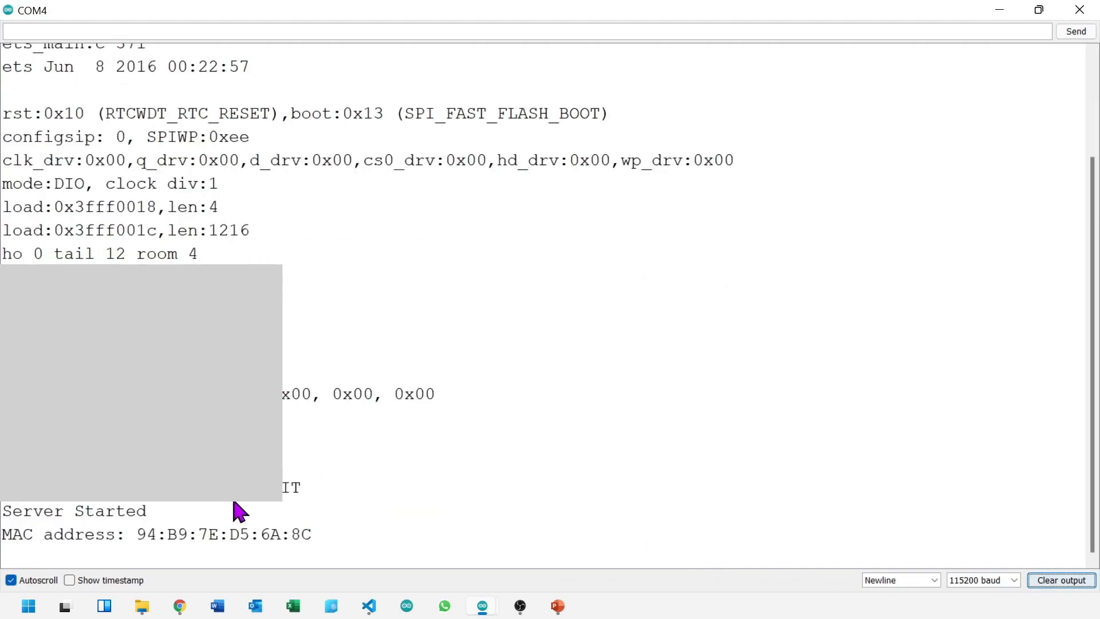
{"action": "scroll", "scroll_direction": "down", "scroll_amount": 3}
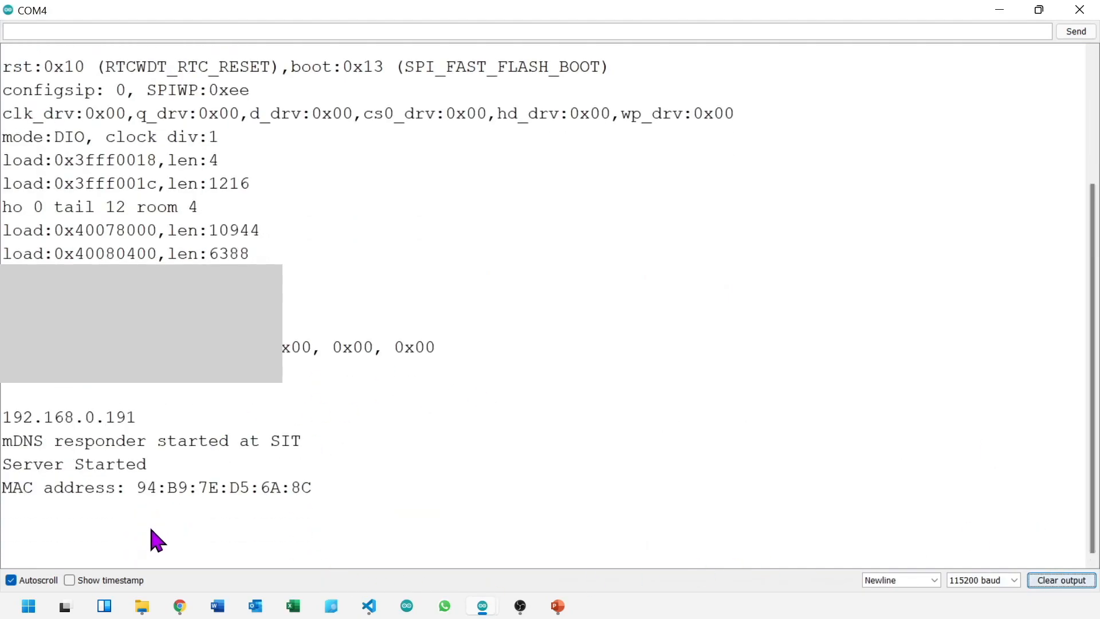
{"action": "mouse_move", "coordinate": [85, 434]}
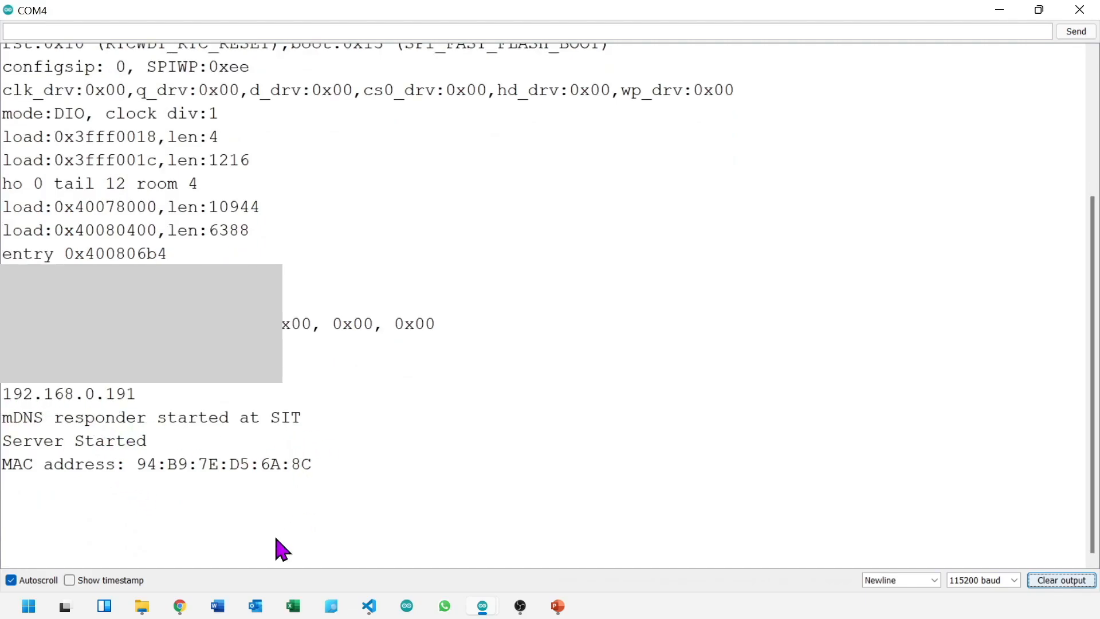
{"action": "left_click", "coordinate": [178, 606]}
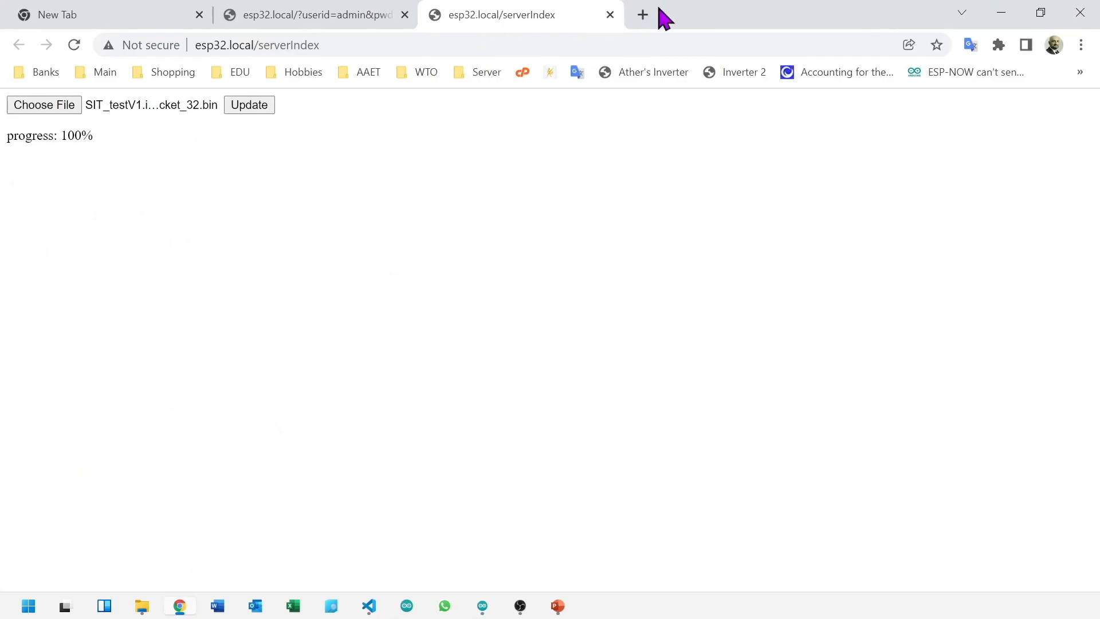
Load sit/ in a new tab and scroll through the SIT Test (Ver 1.0) page with MAC address and settings
{"action": "left_click", "coordinate": [641, 14]}
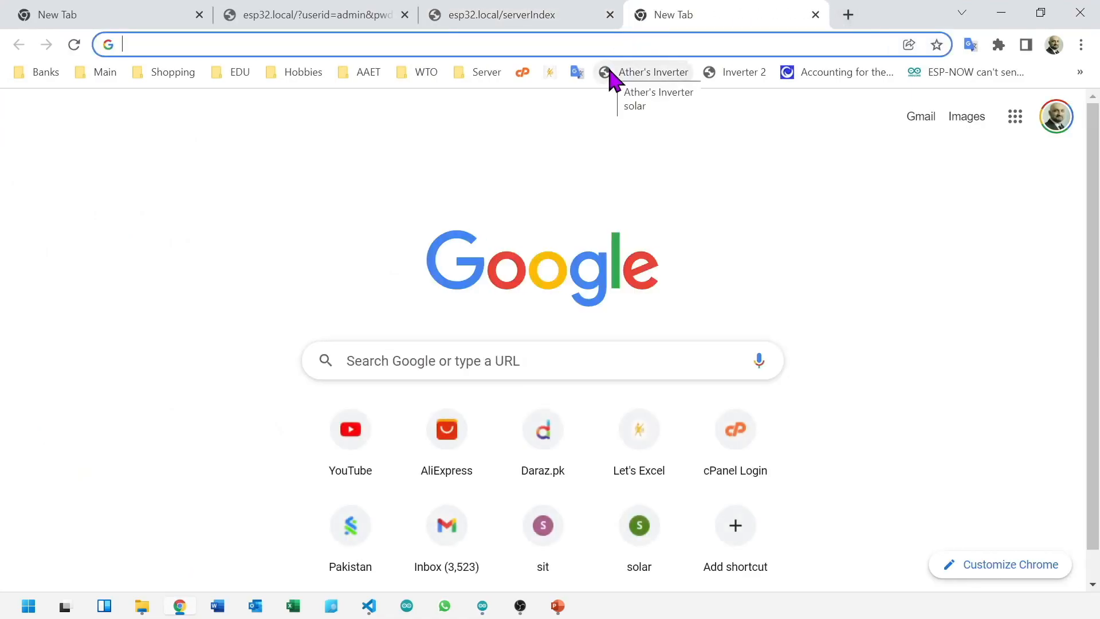
{"action": "type", "text": "sit/"}
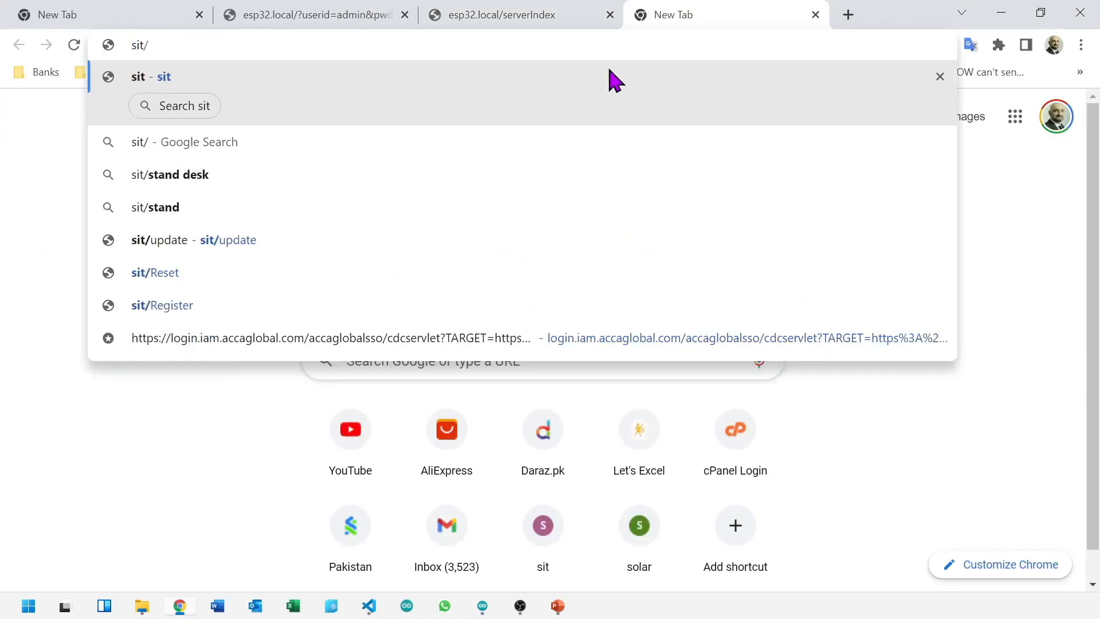
{"action": "key", "text": "Return"}
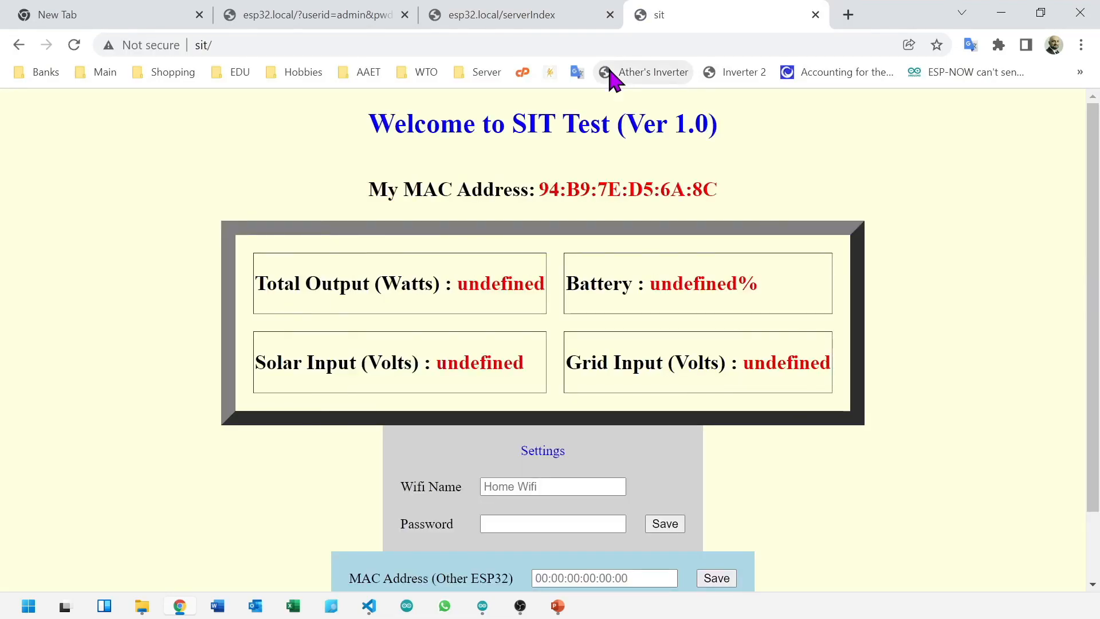
{"action": "mouse_move", "coordinate": [504, 181]}
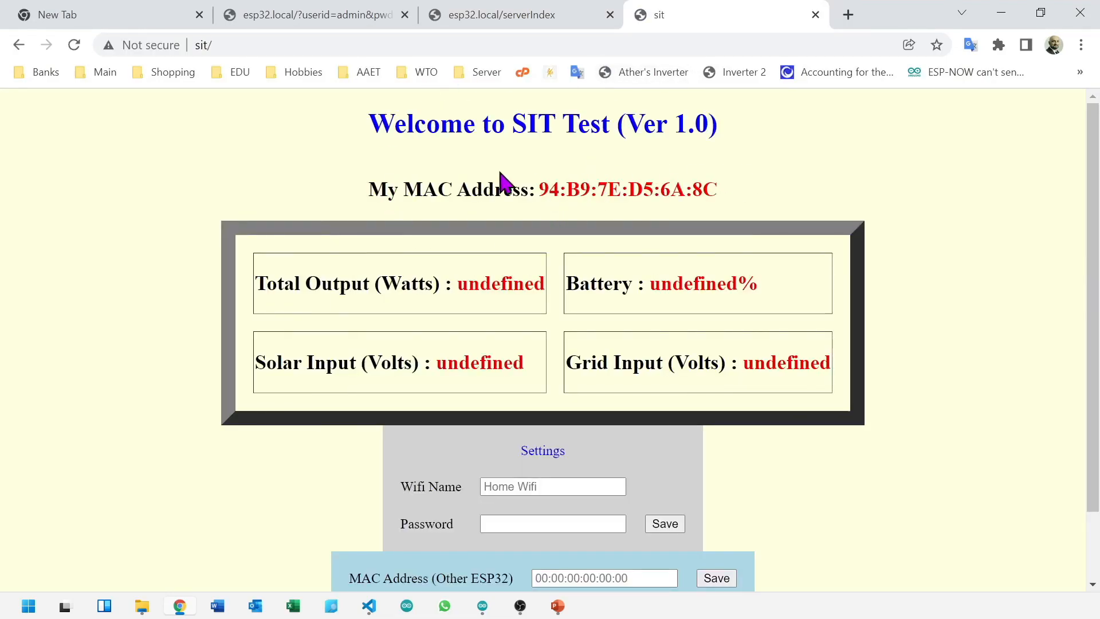
{"action": "scroll", "scroll_direction": "down", "scroll_amount": 3}
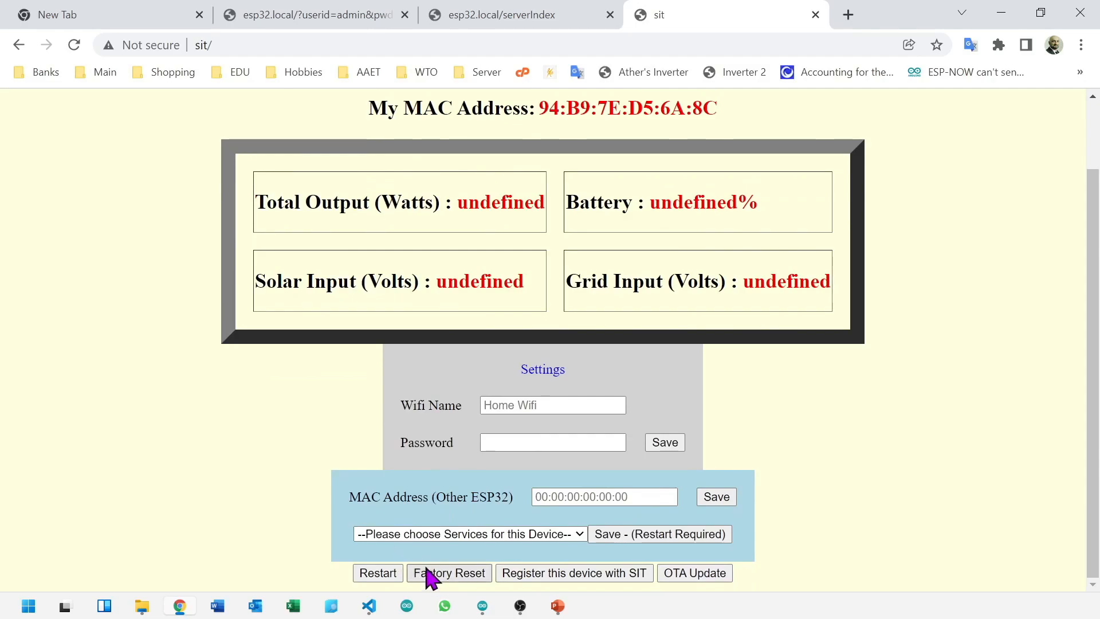
{"action": "mouse_move", "coordinate": [378, 573]}
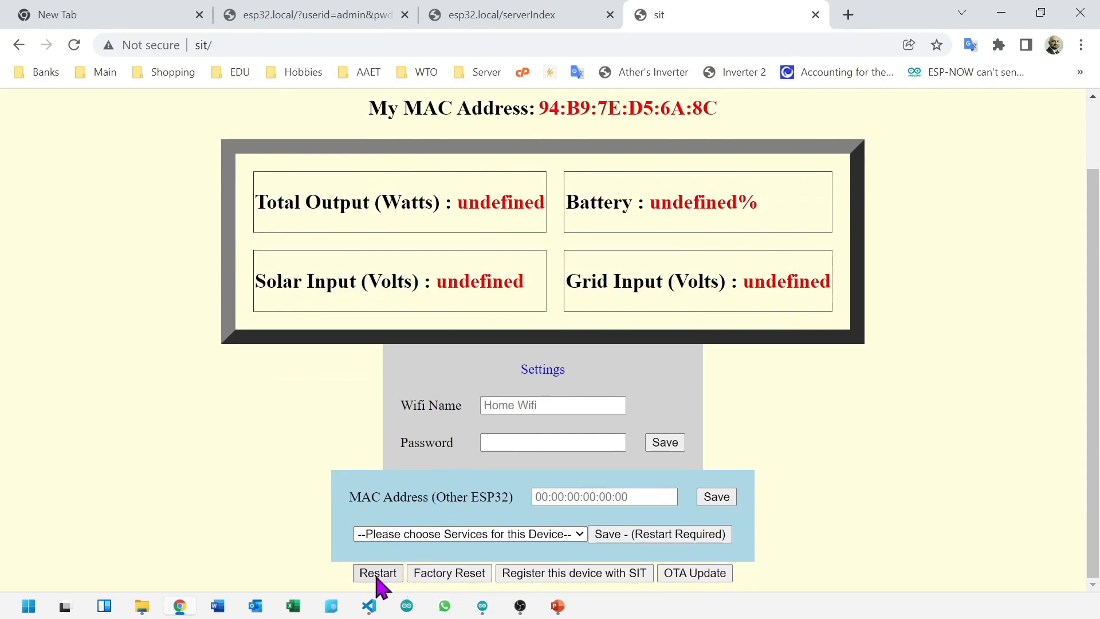
{"action": "mouse_move", "coordinate": [737, 590]}
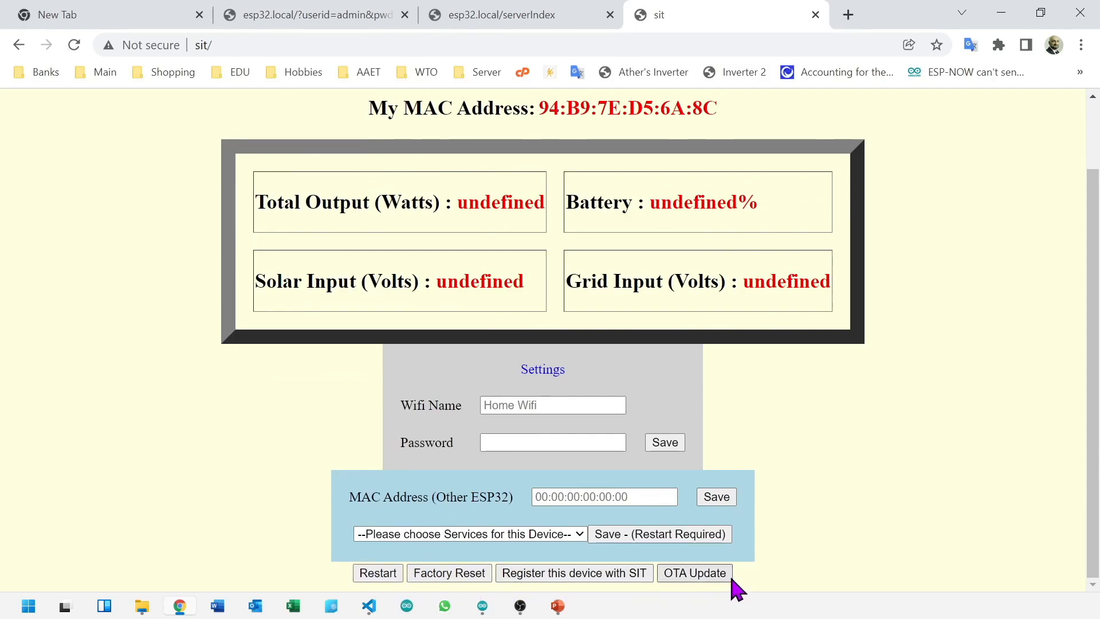
{"action": "mouse_move", "coordinate": [411, 442]}
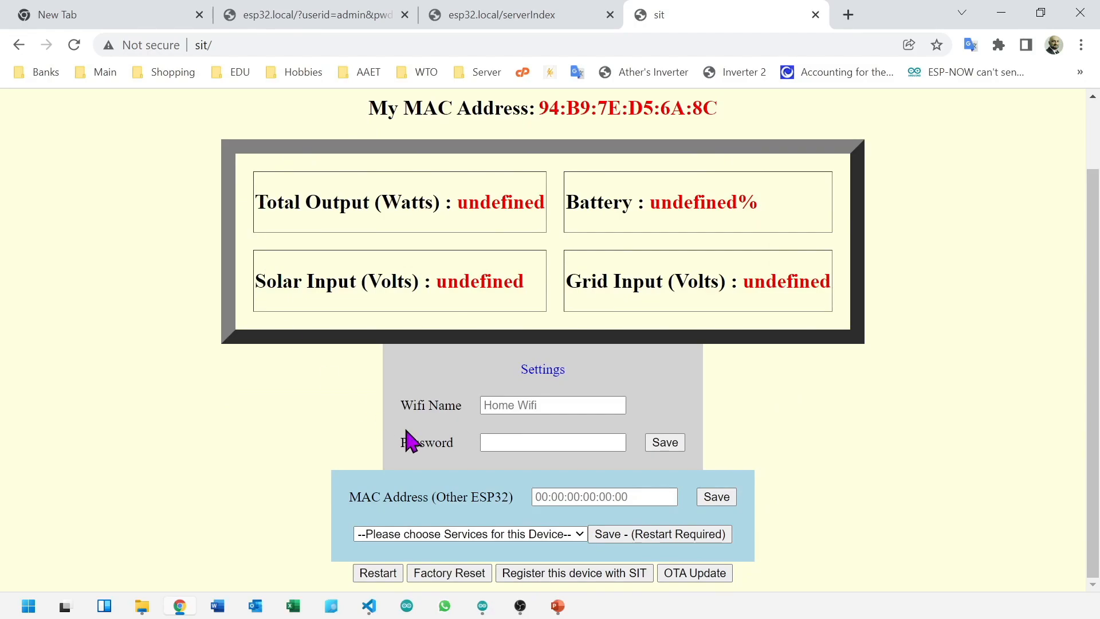
{"action": "scroll", "scroll_direction": "up", "scroll_amount": 3}
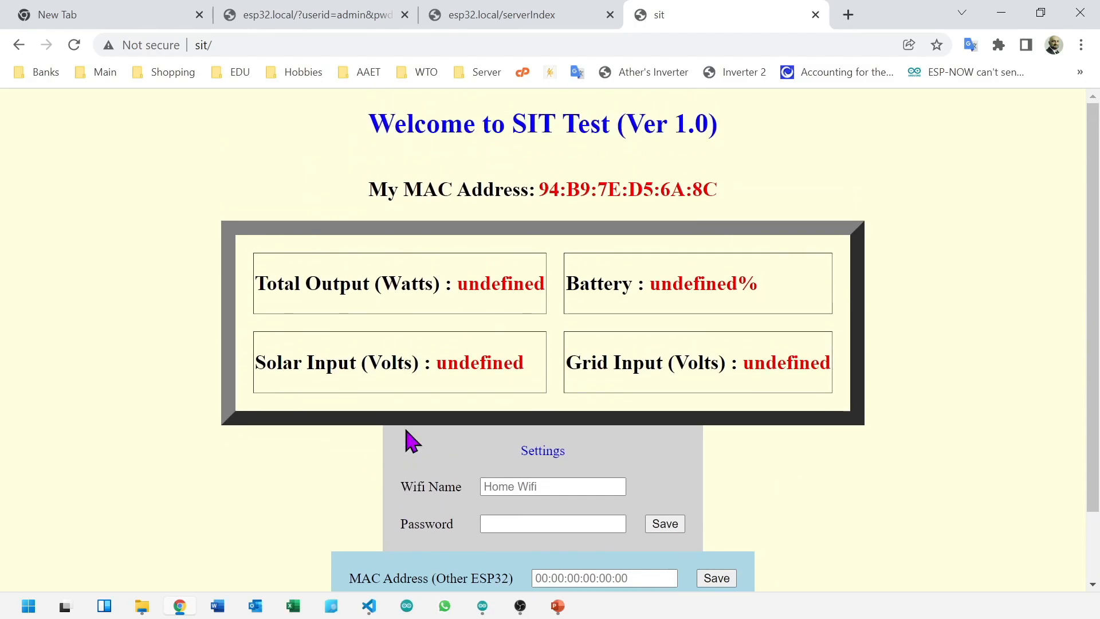